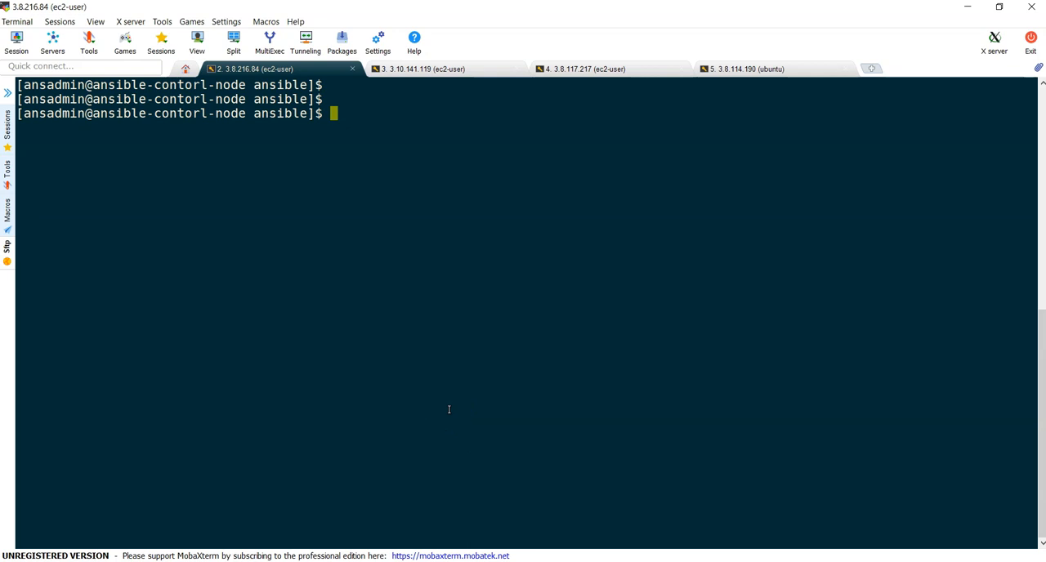
{"action": "mouse_move", "coordinate": [463, 401]}
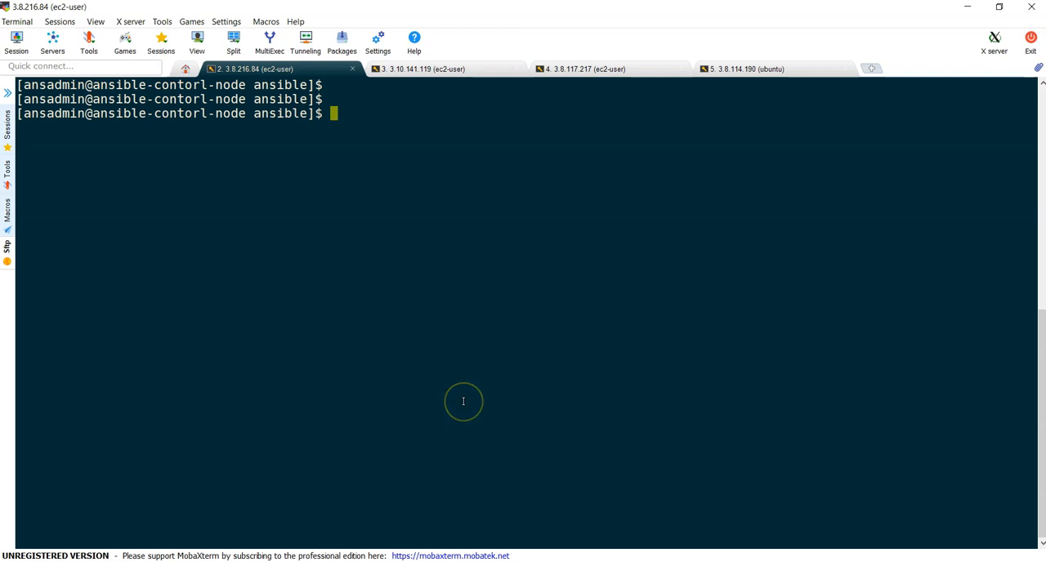
{"action": "mouse_move", "coordinate": [464, 402]}
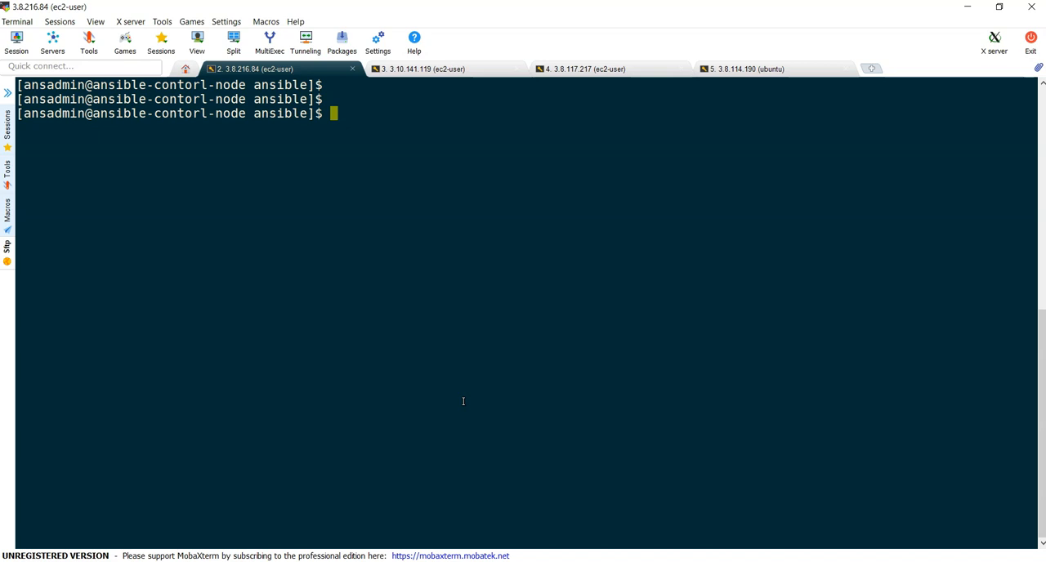
{"action": "mouse_move", "coordinate": [484, 388]}
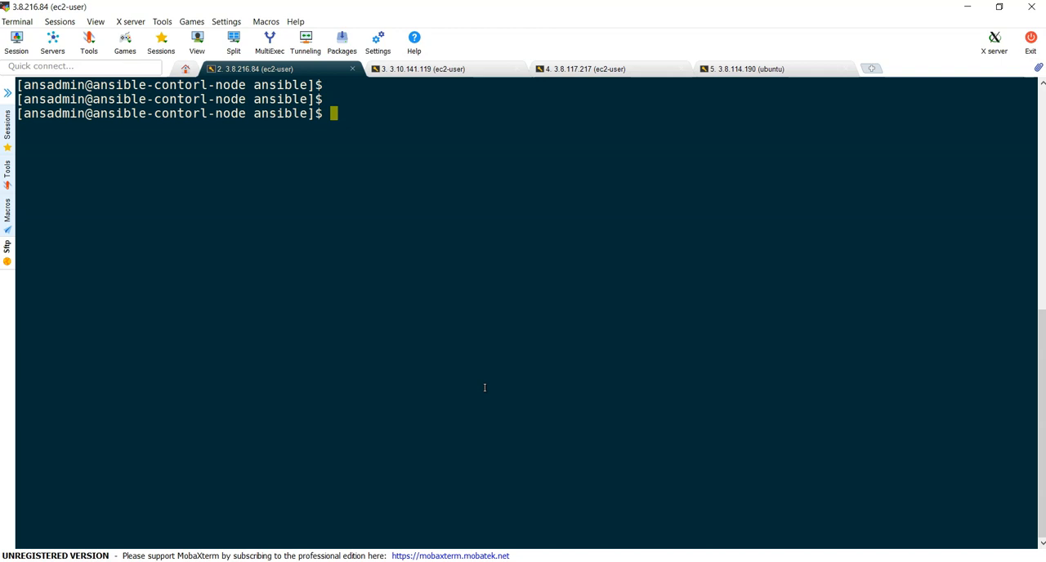
{"action": "mouse_move", "coordinate": [515, 370]}
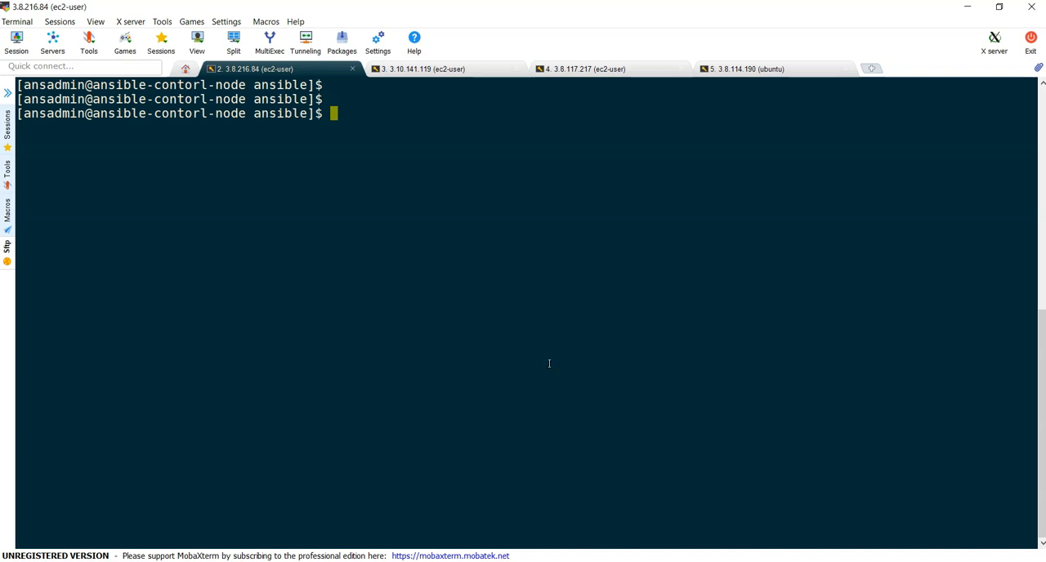
{"action": "mouse_move", "coordinate": [574, 362]}
{"action": "type", "text": "ls"}
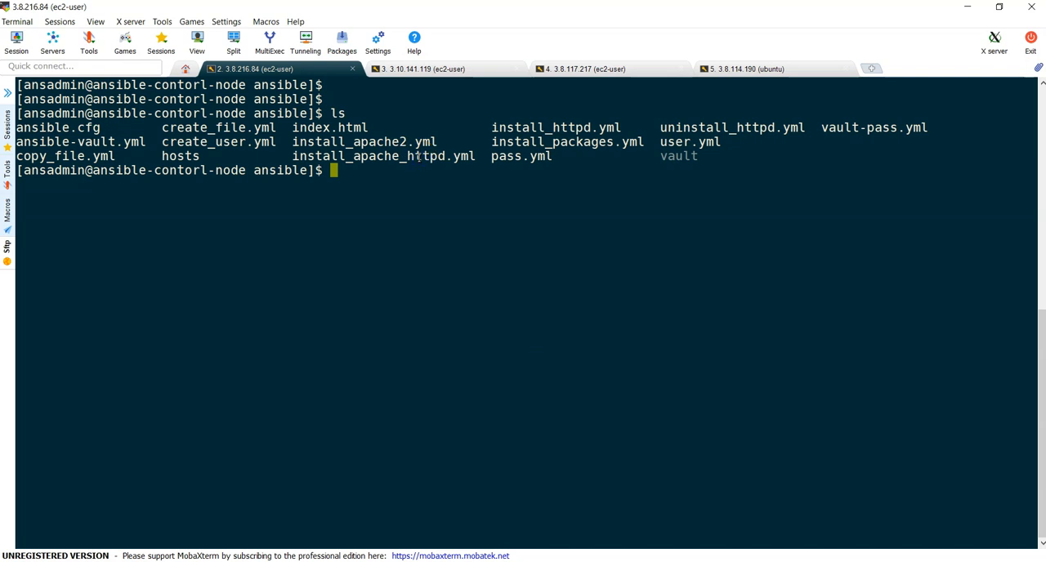
Step: Review install_apache_httpd.yml's tasks in vi, then enter 'ansible-playbook -i hosts install_apache_httpd.yml'
{"action": "type", "text": "vi install_apache_httpd.yml"}
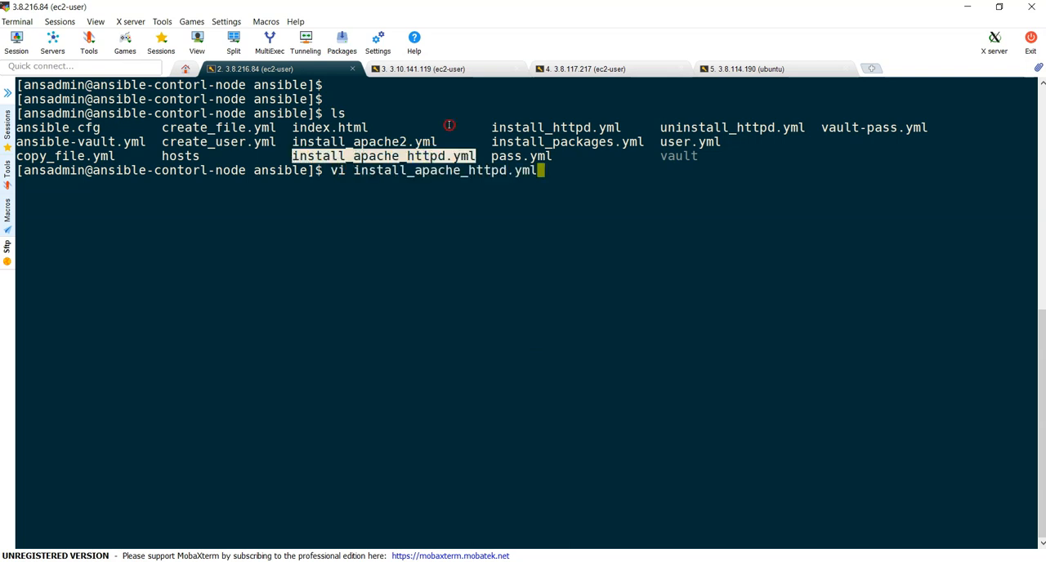
{"action": "key", "text": "Return"}
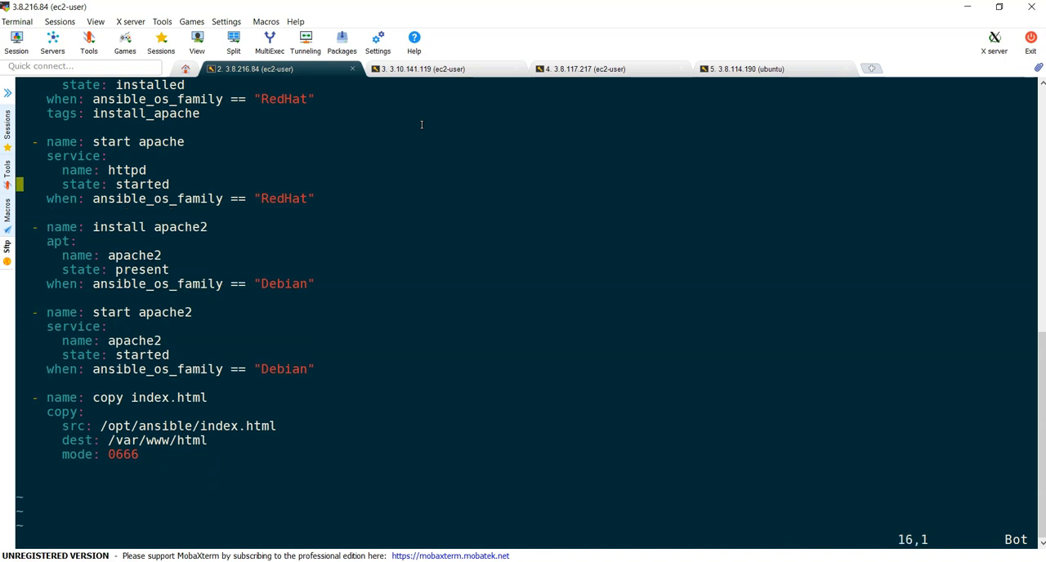
{"action": "scroll", "scroll_direction": "up", "scroll_amount": 3}
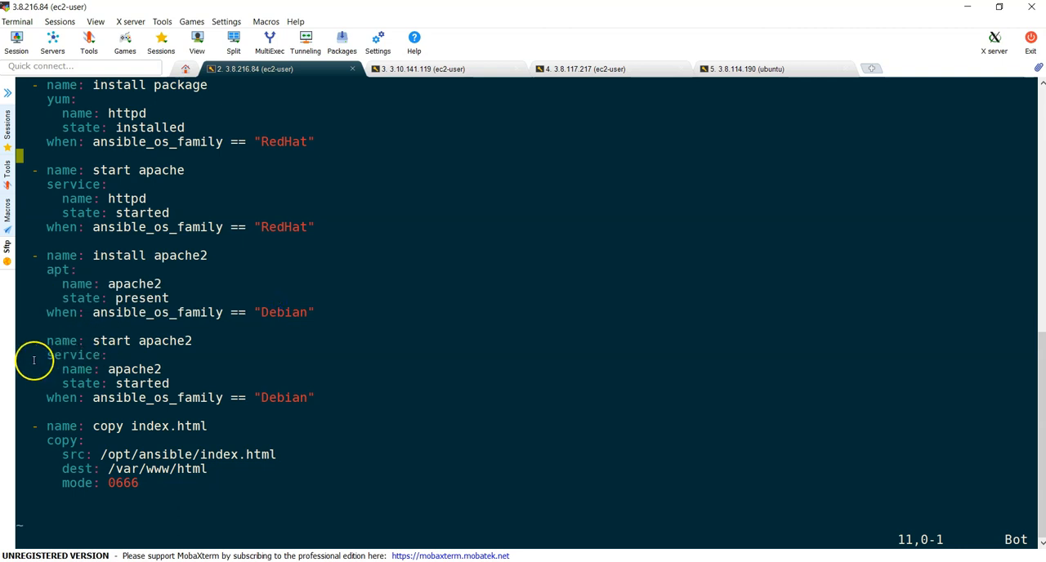
{"action": "left_click_drag", "start_coordinate": [46, 354], "coordinate": [315, 397]}
{"action": "type", "text": "ansible-playbook -i hosts install_apache_httpd.yml"}
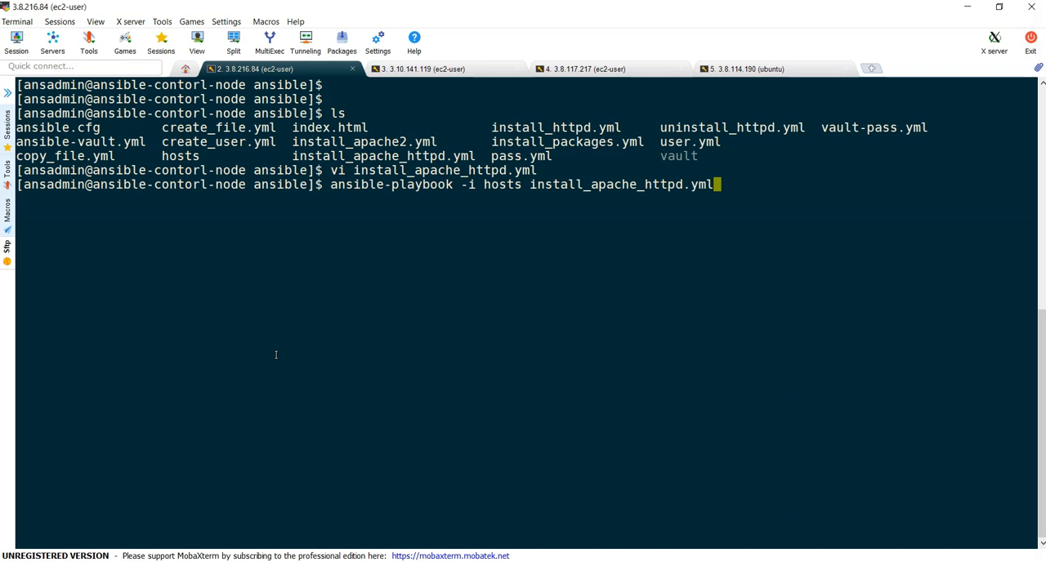
Step: Run the Apache playbook, check the PLAY RECAP, and switch to the 3.10.141.119 session
{"action": "key", "text": "Return"}
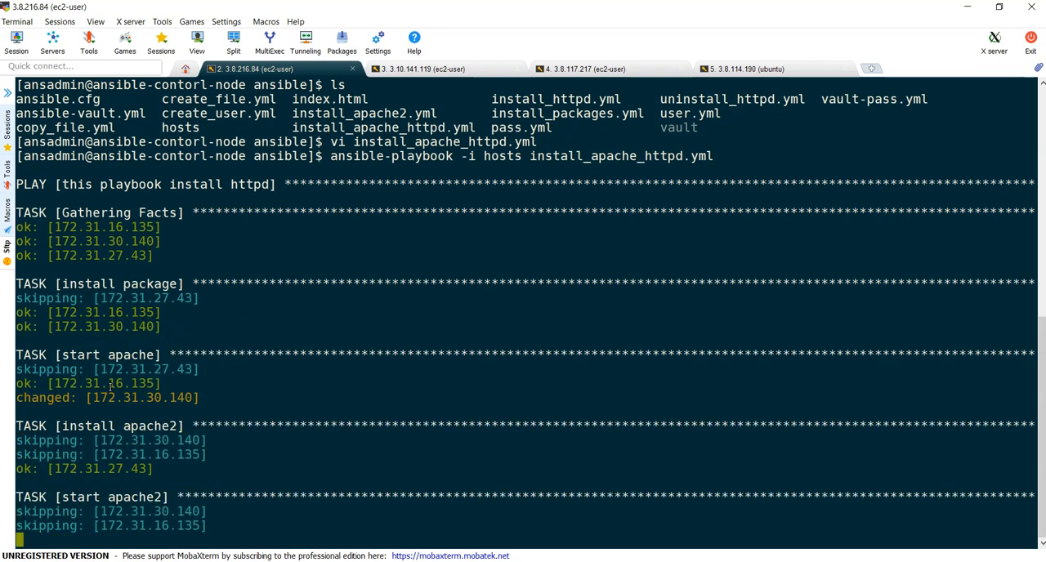
{"action": "scroll", "scroll_direction": "down", "scroll_amount": 3}
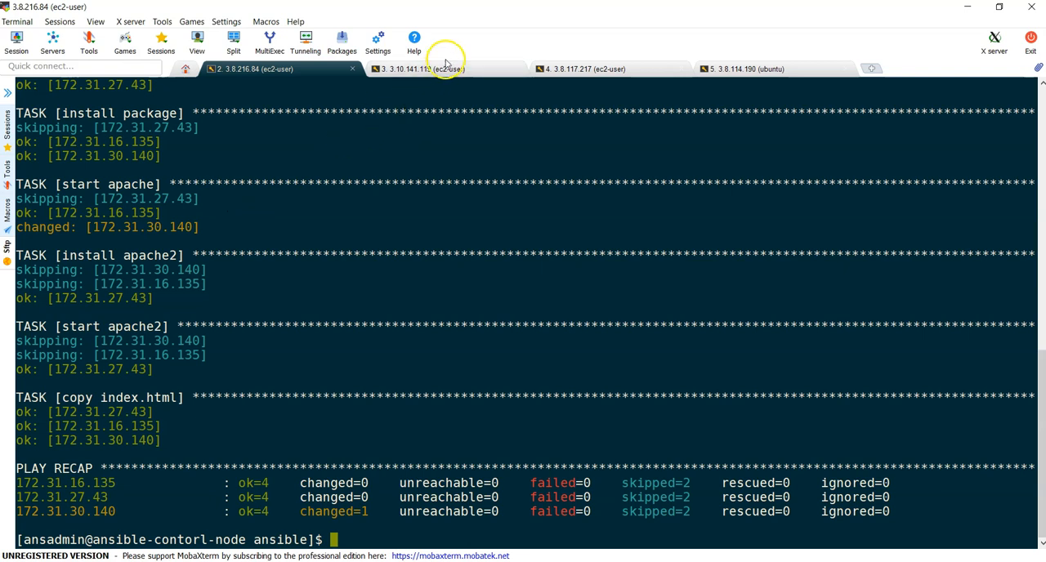
{"action": "left_click", "coordinate": [421, 69]}
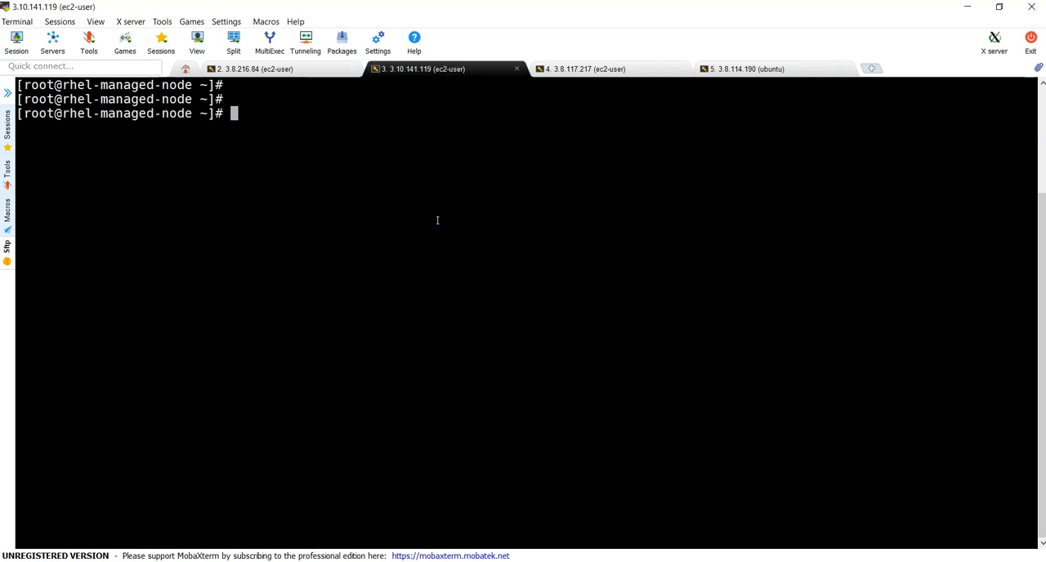
Step: Insert 'testing' at the top of /etc/httpd/conf/httpd.conf in vi and save it
{"action": "type", "text": "vi"}
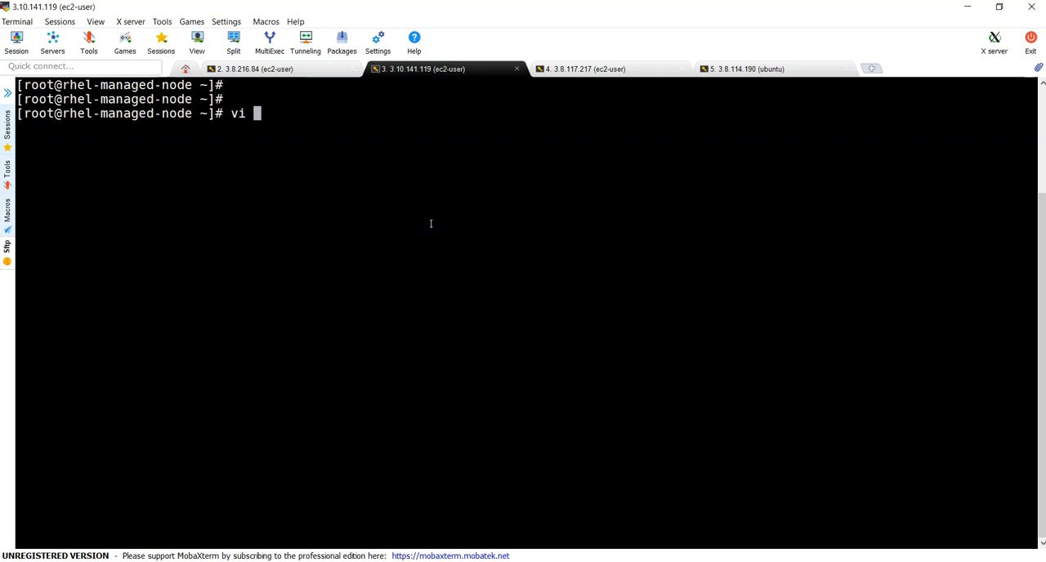
{"action": "type", "text": "/et"}
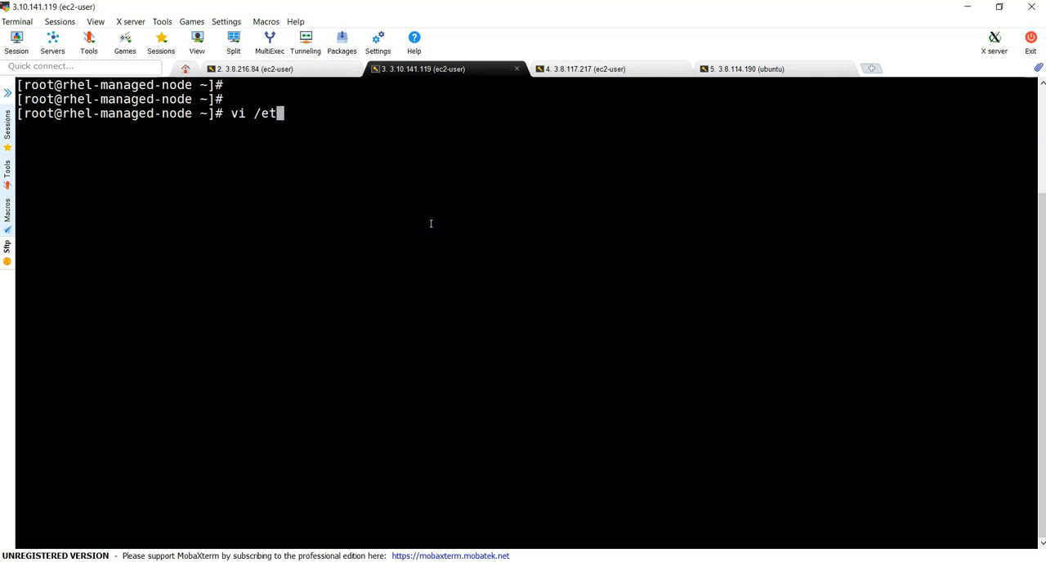
{"action": "type", "text": "c/httpd/"}
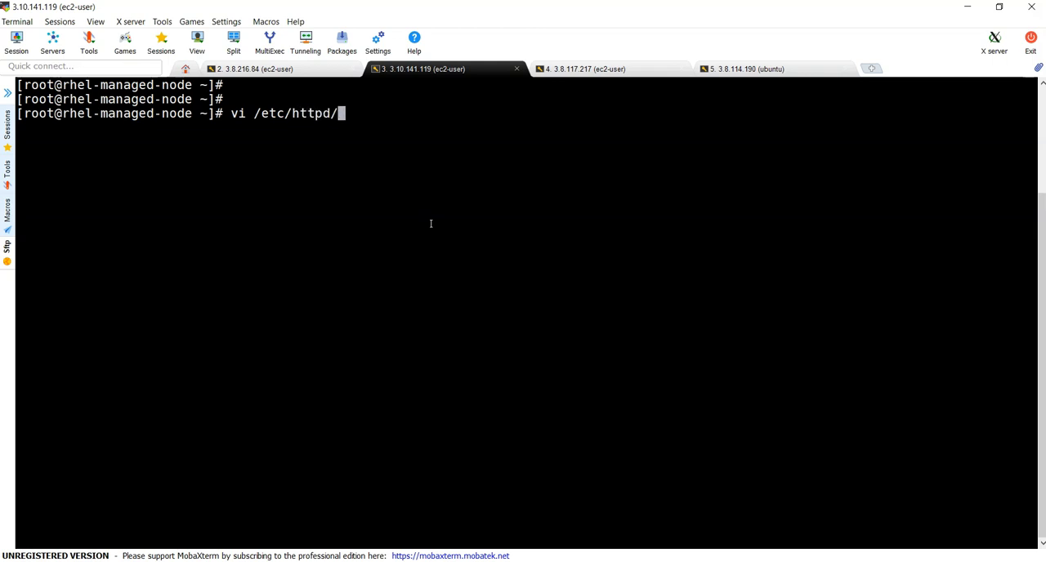
{"action": "type", "text": "conf/"}
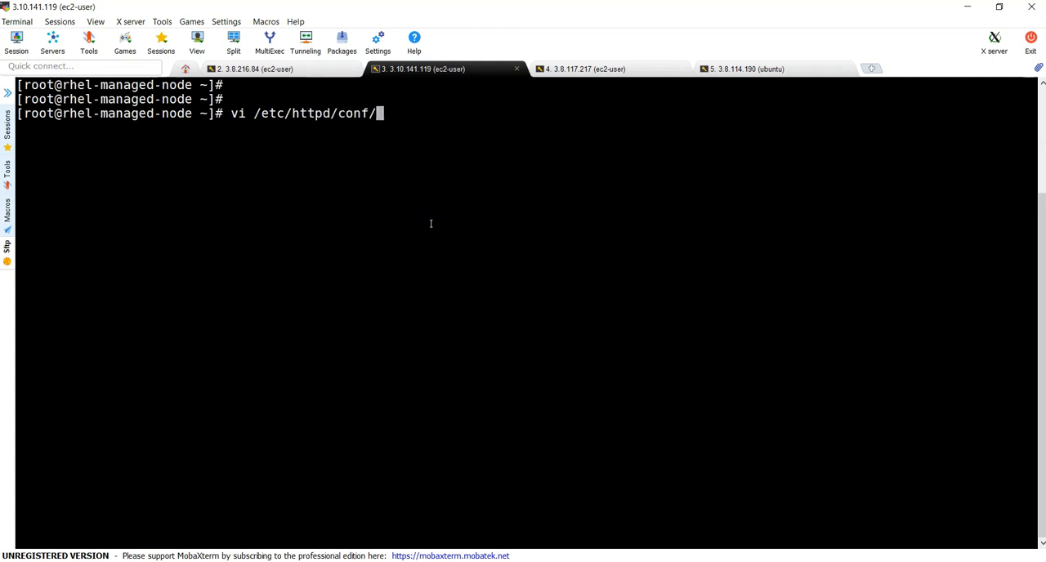
{"action": "type", "text": "httpd.conf"}
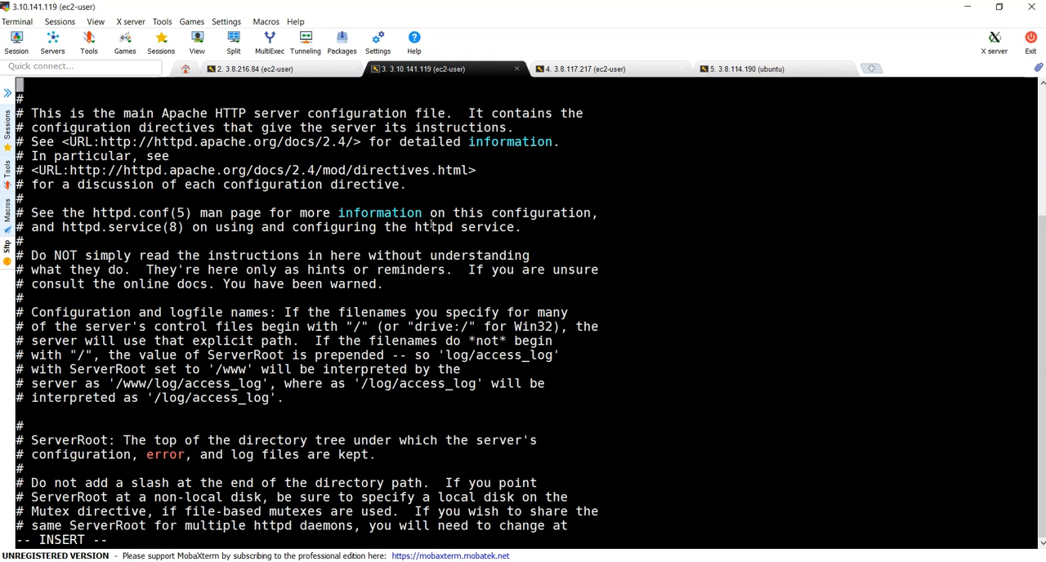
{"action": "type", "text": "tes"}
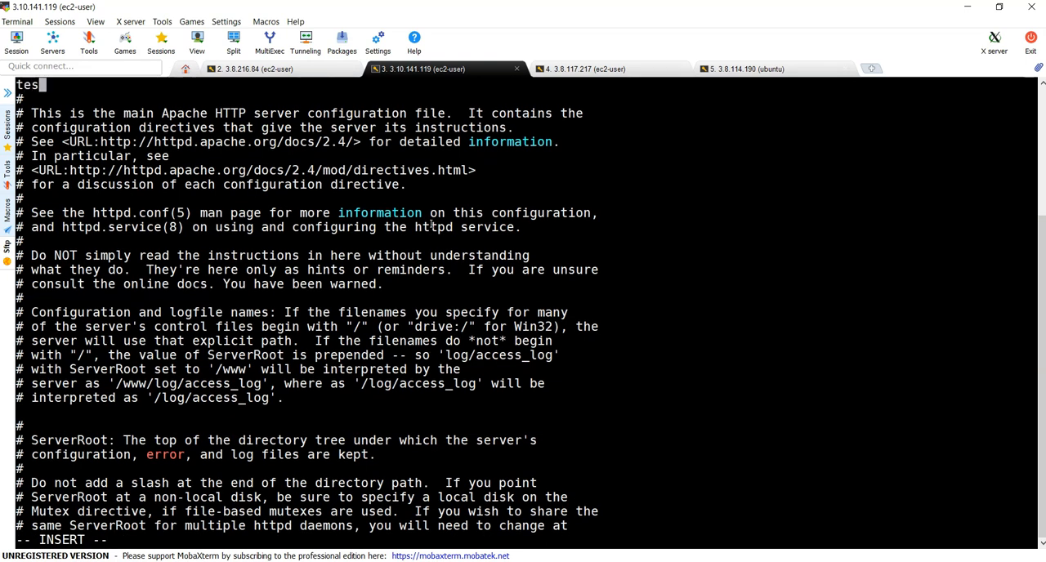
{"action": "type", "text": "ting"}
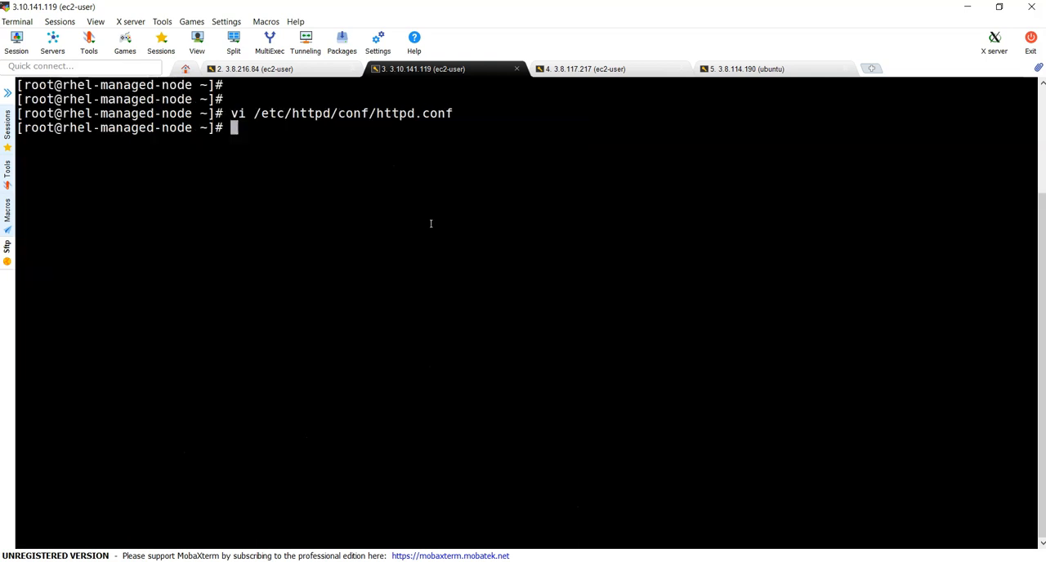
Step: Attempt 'service httpd restart' on the RHEL node, then return to the 3.8.216.84 control node session
{"action": "type", "text": "ser"}
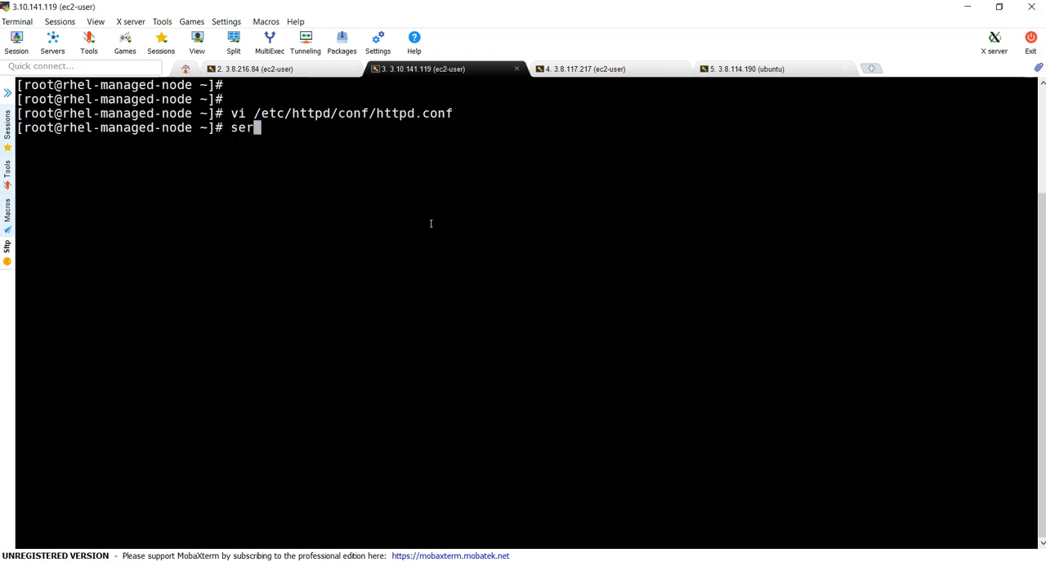
{"action": "type", "text": "vice httpd"}
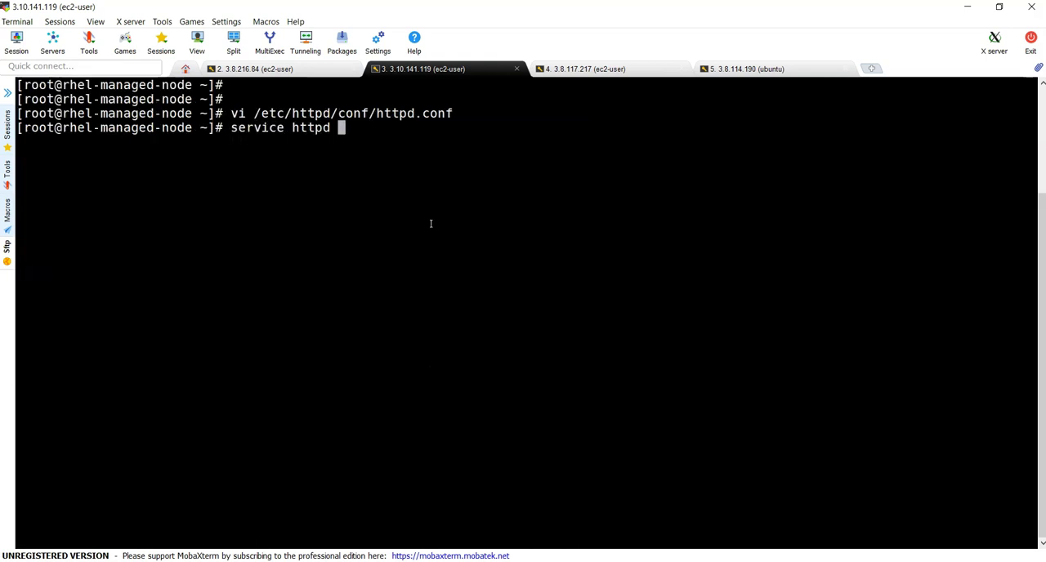
{"action": "type", "text": "restart"}
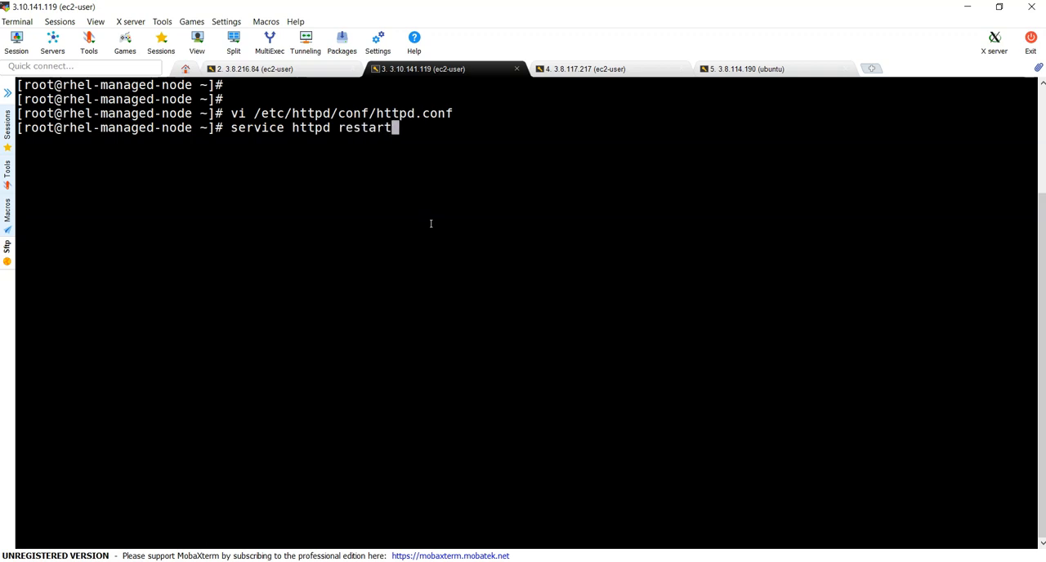
{"action": "key", "text": "Return"}
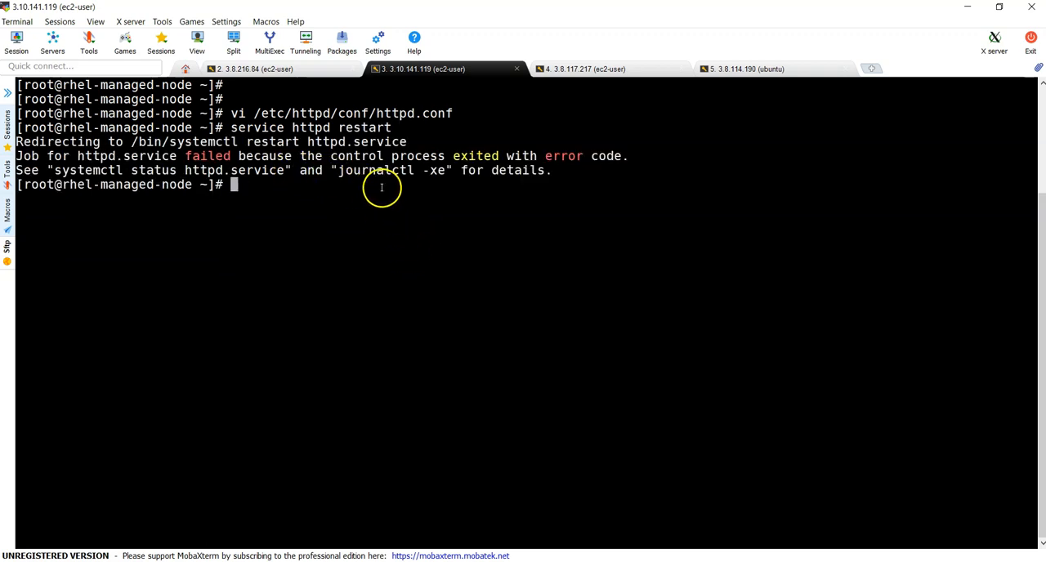
{"action": "double_click", "coordinate": [351, 113]}
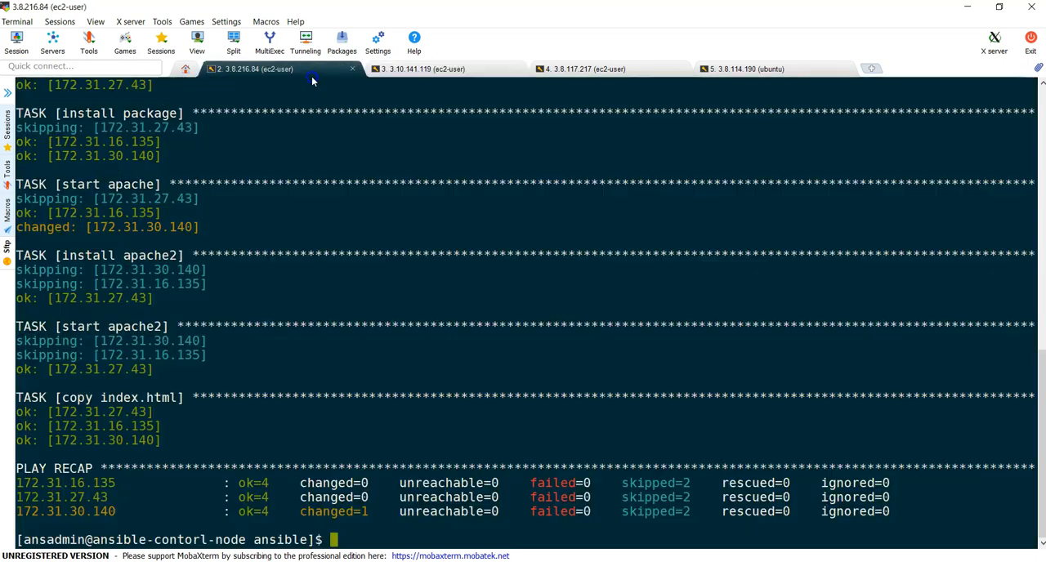
Step: Rerun the Apache playbook and highlight the failing host 172.31.30.140 at start apache
{"action": "type", "text": "ansible-playbook -i hosts install_apache_httpd.yml"}
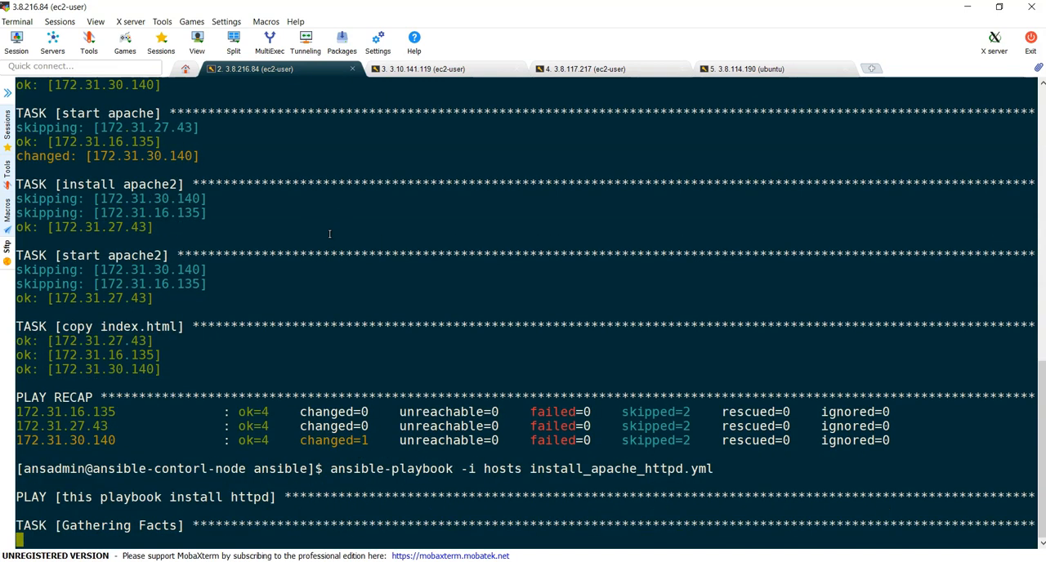
{"action": "scroll", "scroll_direction": "down", "scroll_amount": 3}
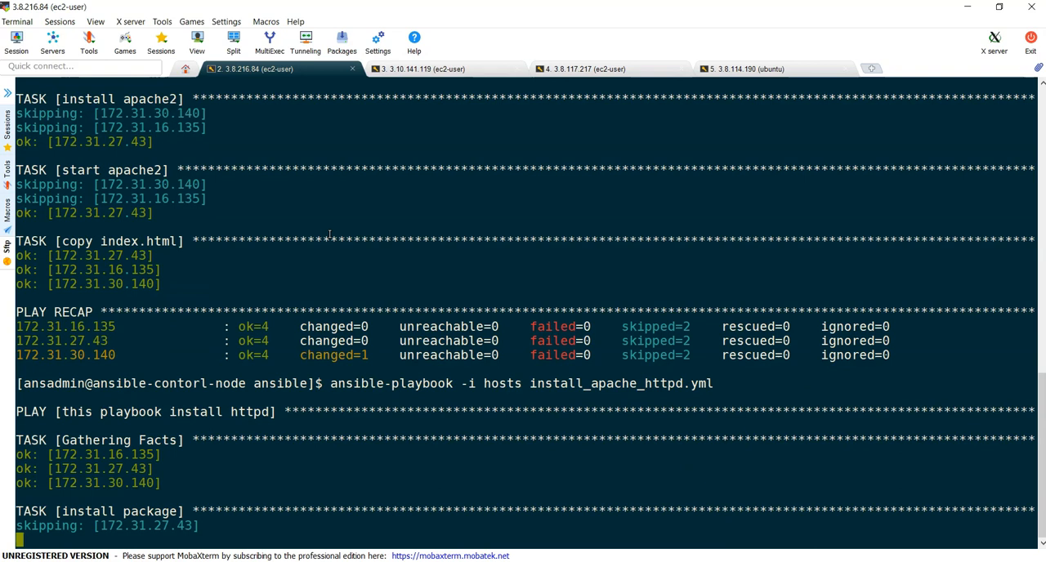
{"action": "scroll", "scroll_direction": "down", "scroll_amount": 3}
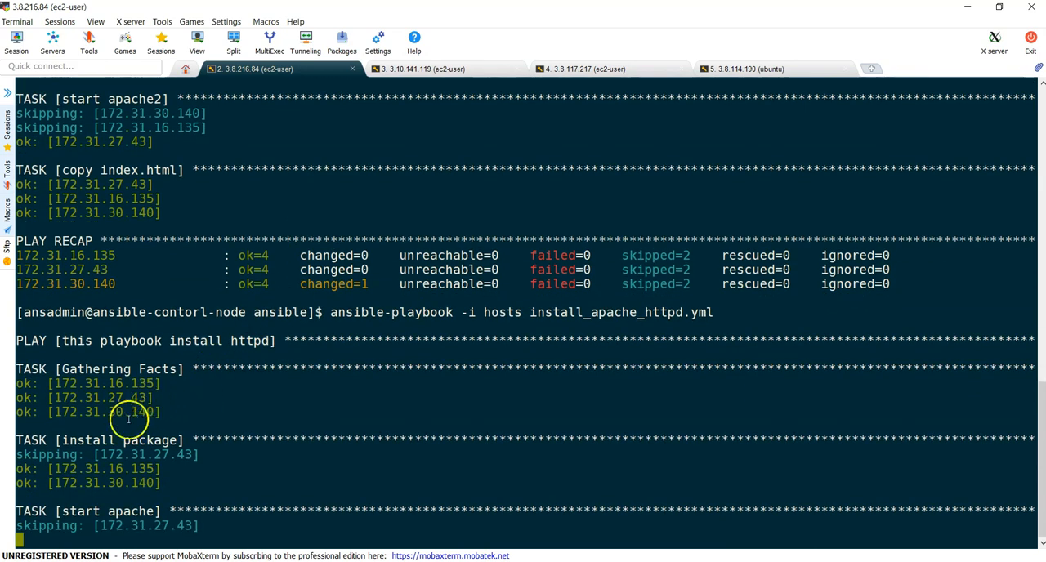
{"action": "scroll", "scroll_direction": "down", "scroll_amount": 3}
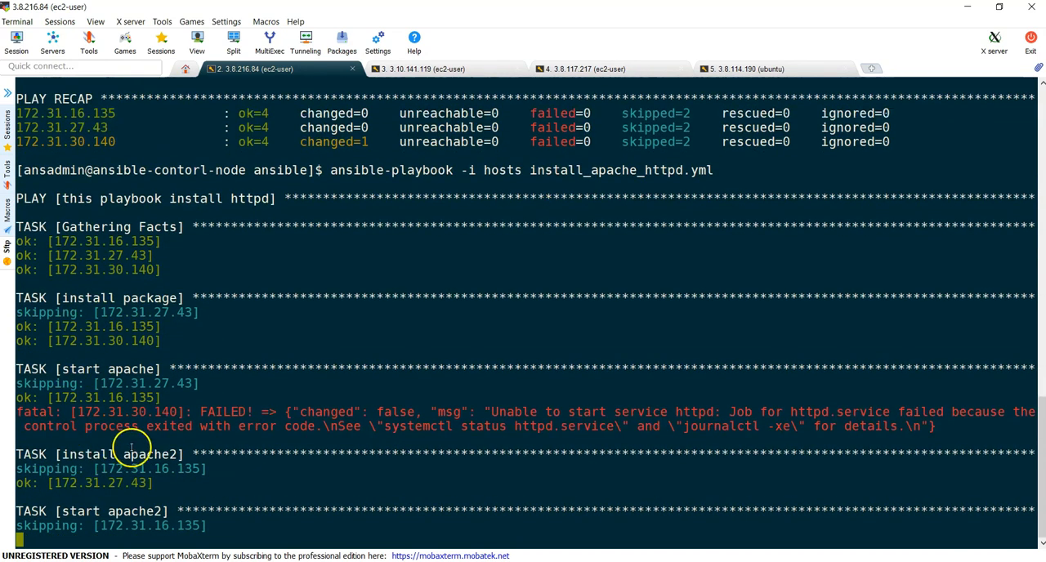
{"action": "scroll", "scroll_direction": "down", "scroll_amount": 3}
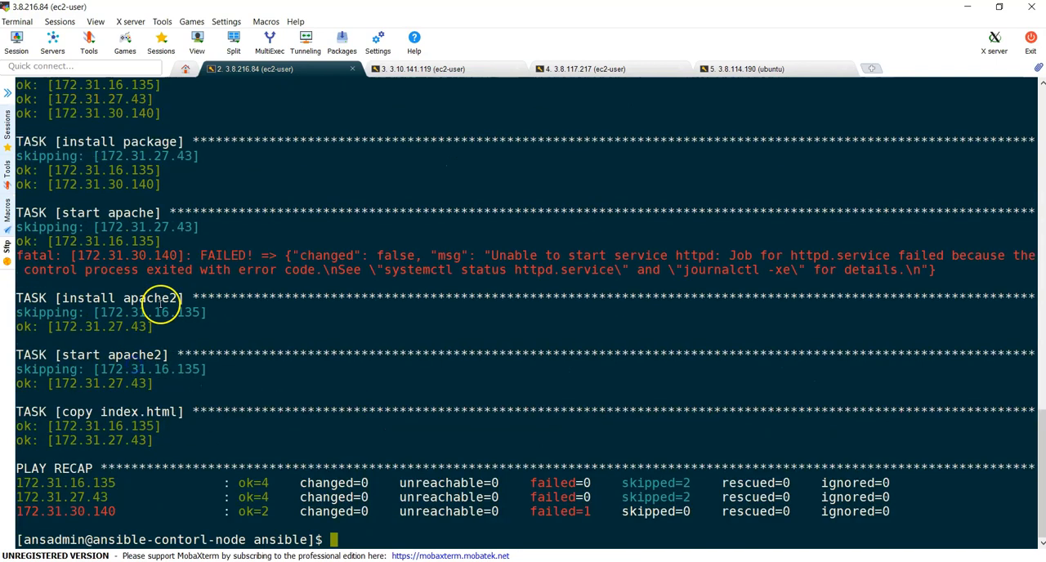
{"action": "double_click", "coordinate": [127, 255]}
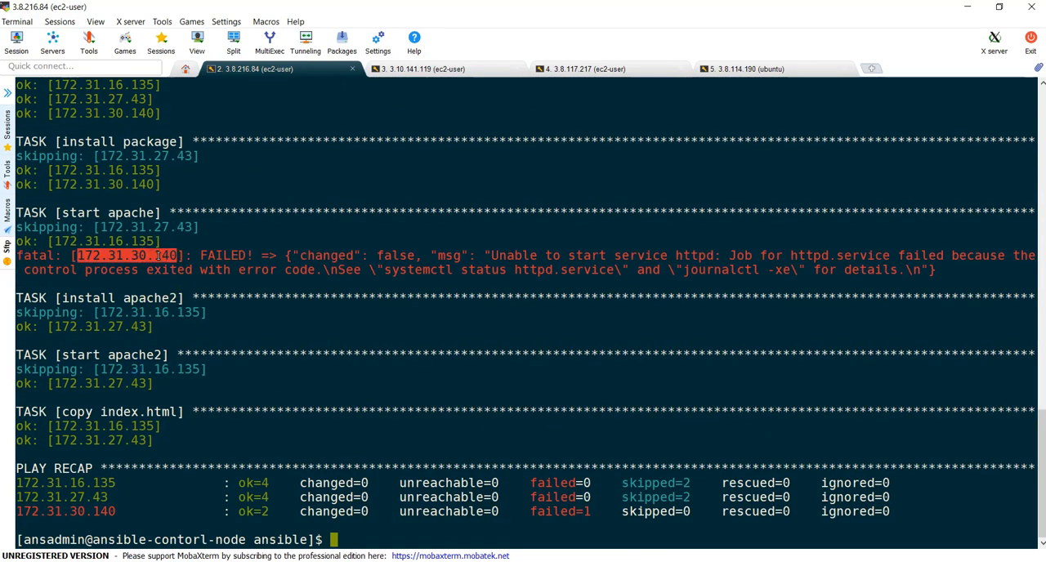
{"action": "mouse_move", "coordinate": [117, 303]}
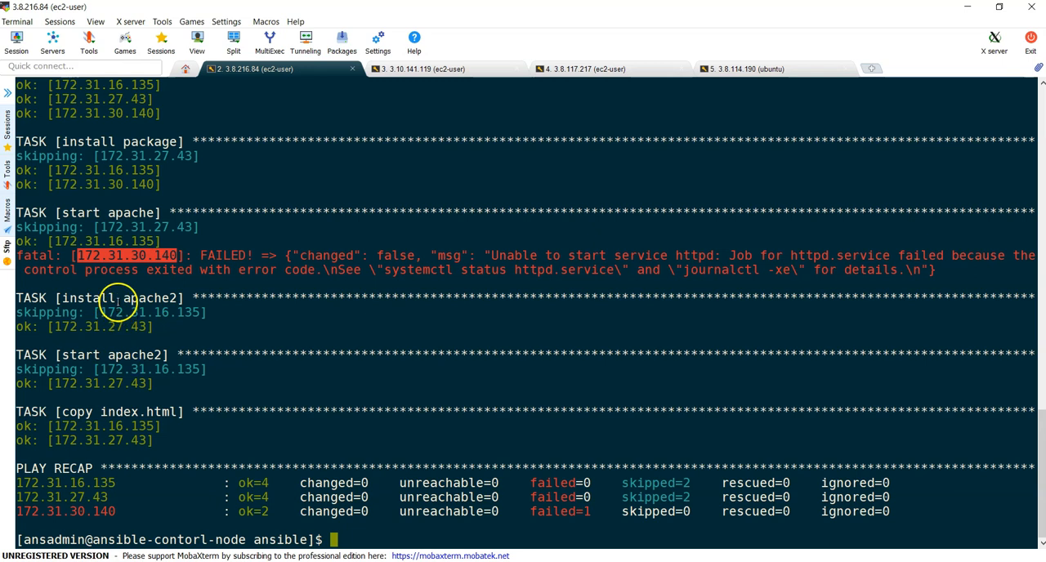
{"action": "mouse_move", "coordinate": [152, 241]}
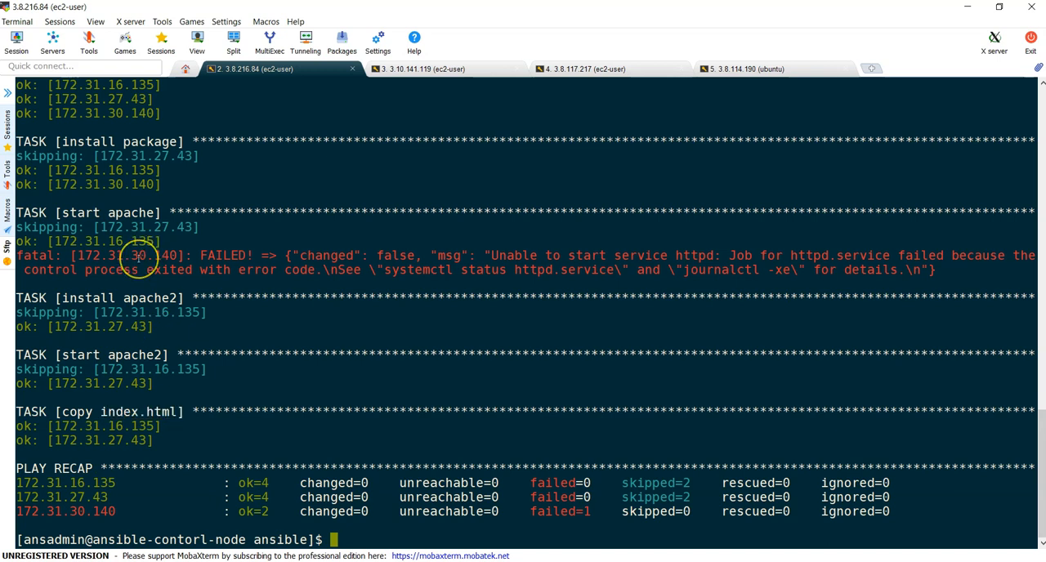
{"action": "mouse_move", "coordinate": [137, 258]}
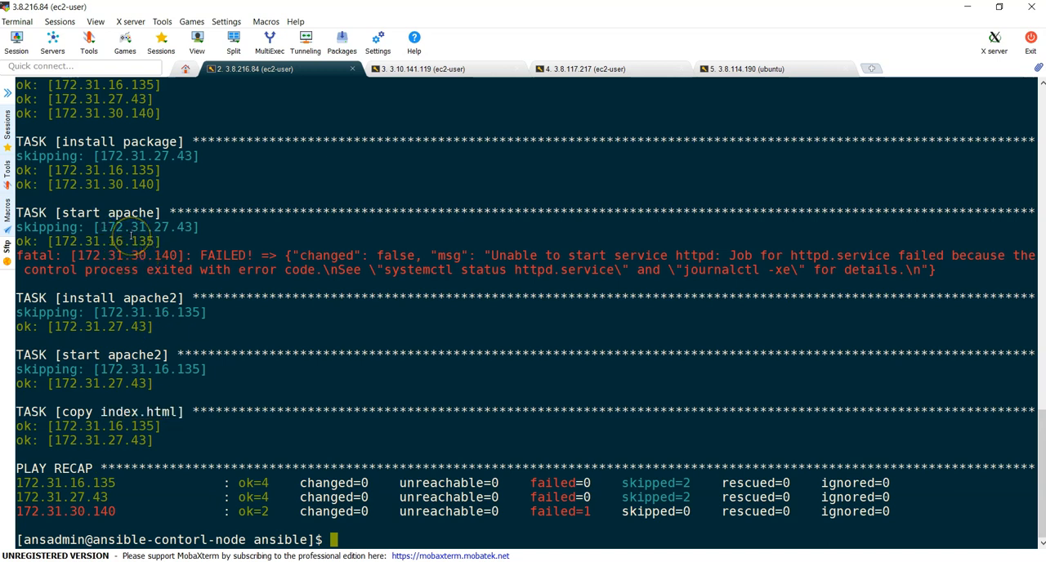
{"action": "mouse_move", "coordinate": [114, 411]}
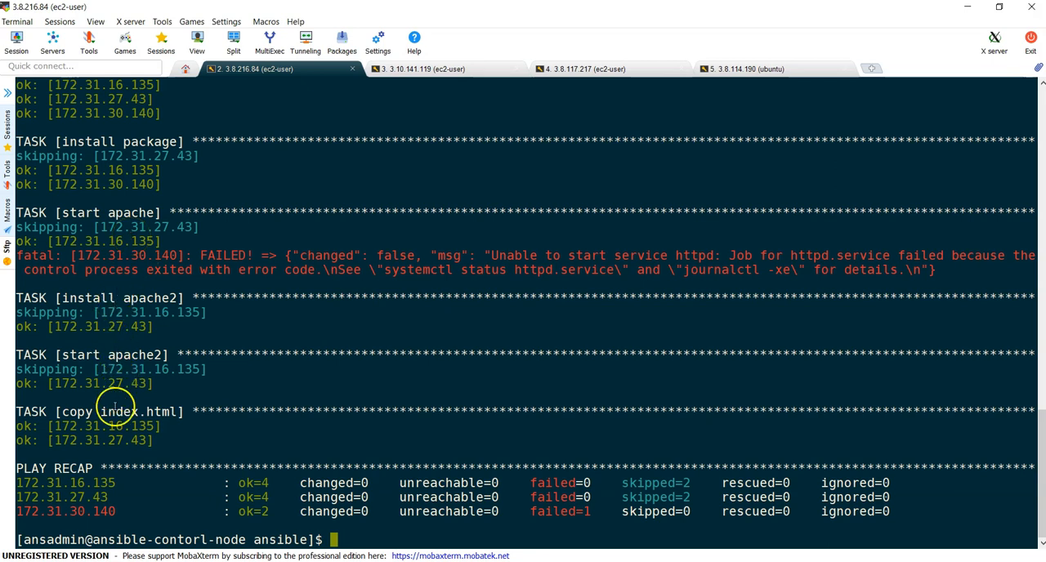
{"action": "mouse_move", "coordinate": [115, 406]}
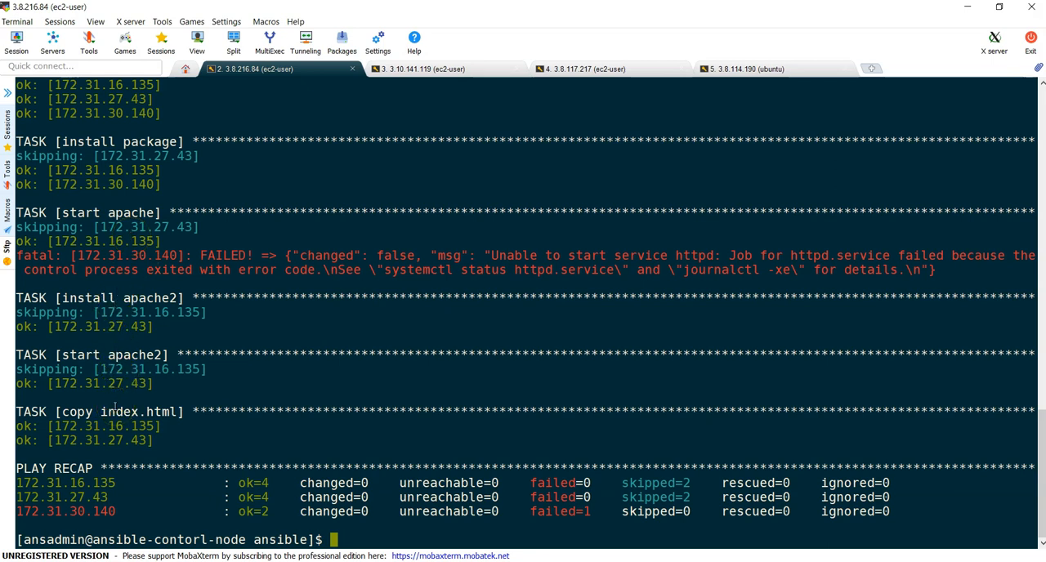
{"action": "mouse_move", "coordinate": [114, 284]}
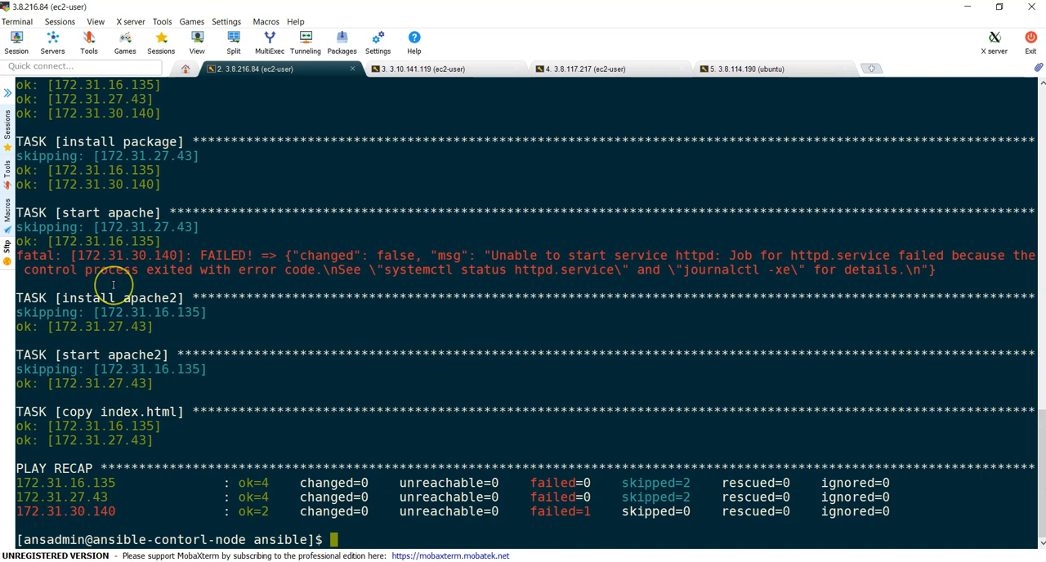
{"action": "mouse_move", "coordinate": [213, 258]}
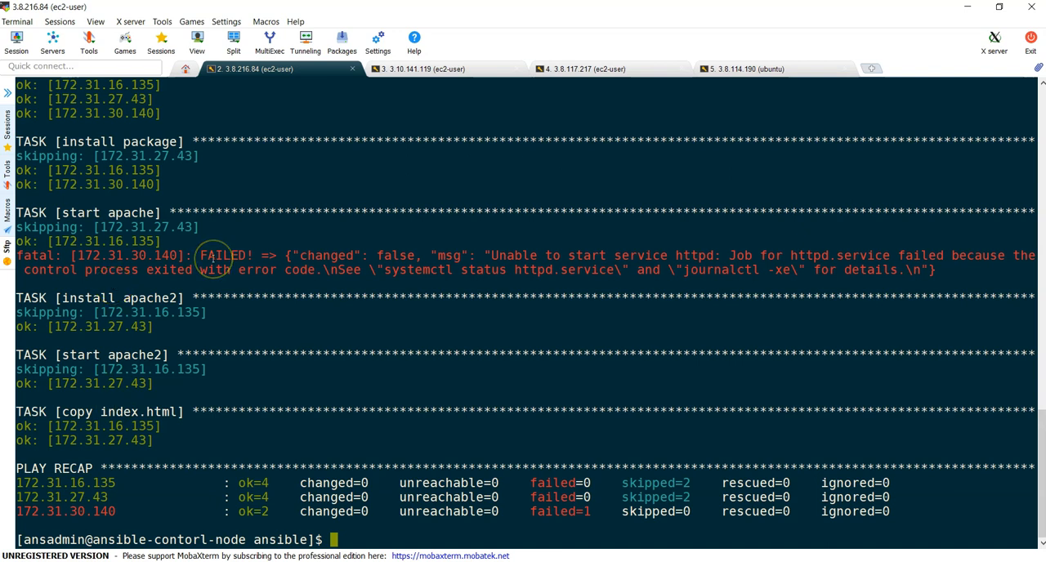
{"action": "mouse_move", "coordinate": [268, 268]}
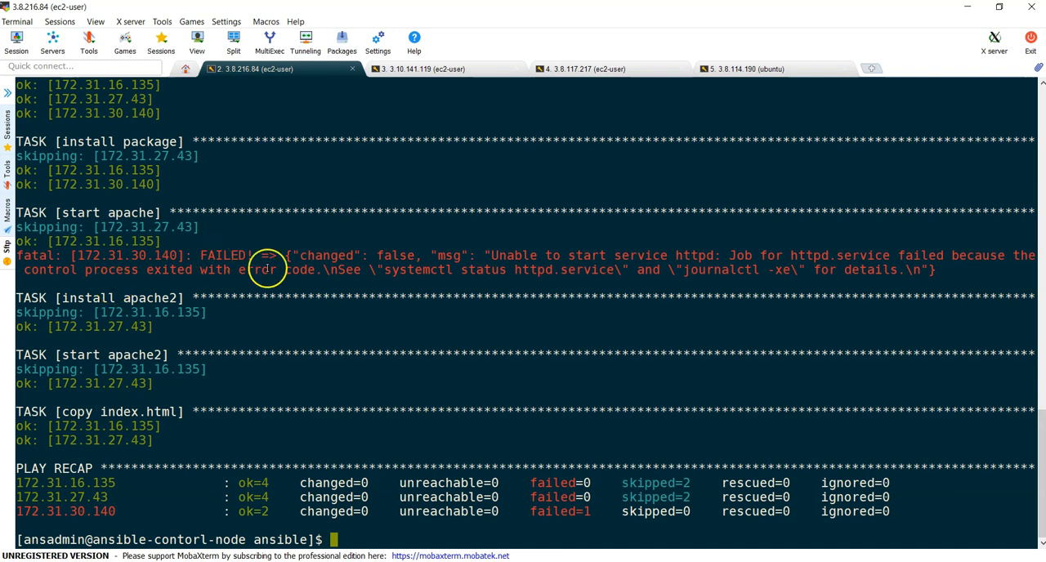
{"action": "type", "text": "ansible-playbook -i hosts install_apache_httpd.yml"}
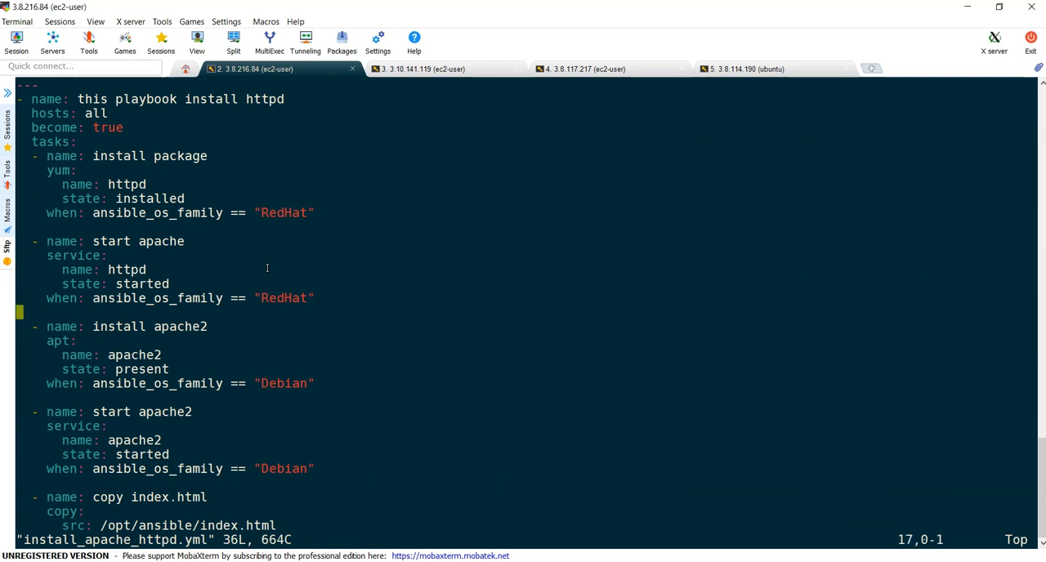
Step: Type 'ingore_errors: yes' on a new line under the start apache task's when condition
{"action": "key", "text": "i"}
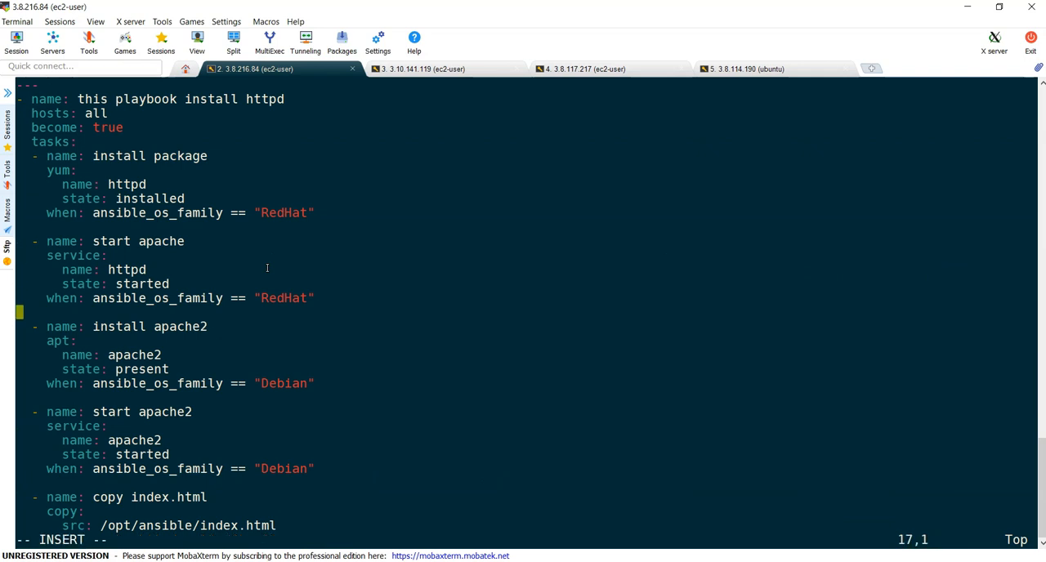
{"action": "type", "text": "ing"}
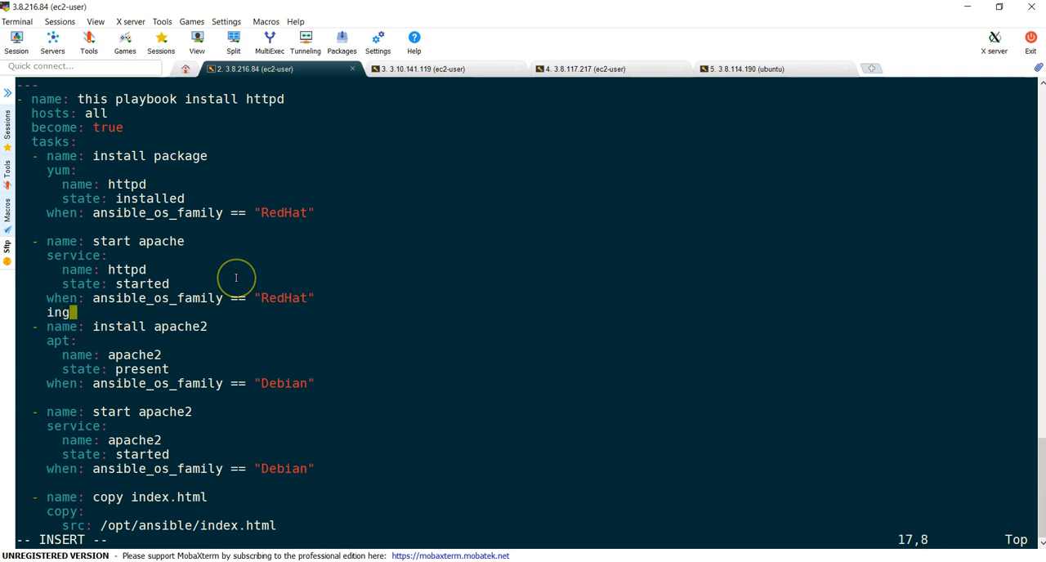
{"action": "type", "text": "ore_err"}
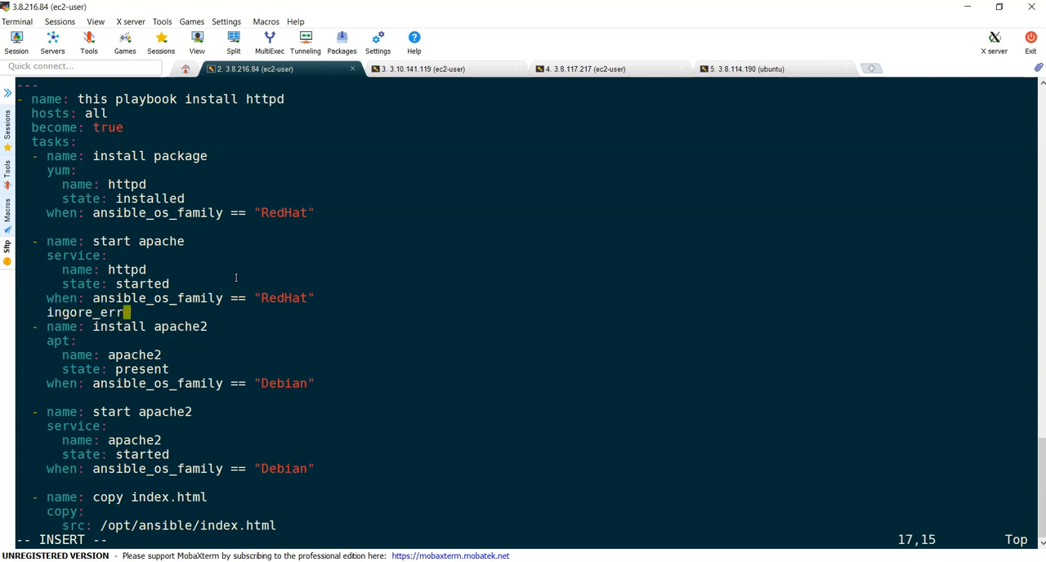
{"action": "type", "text": "ors:"}
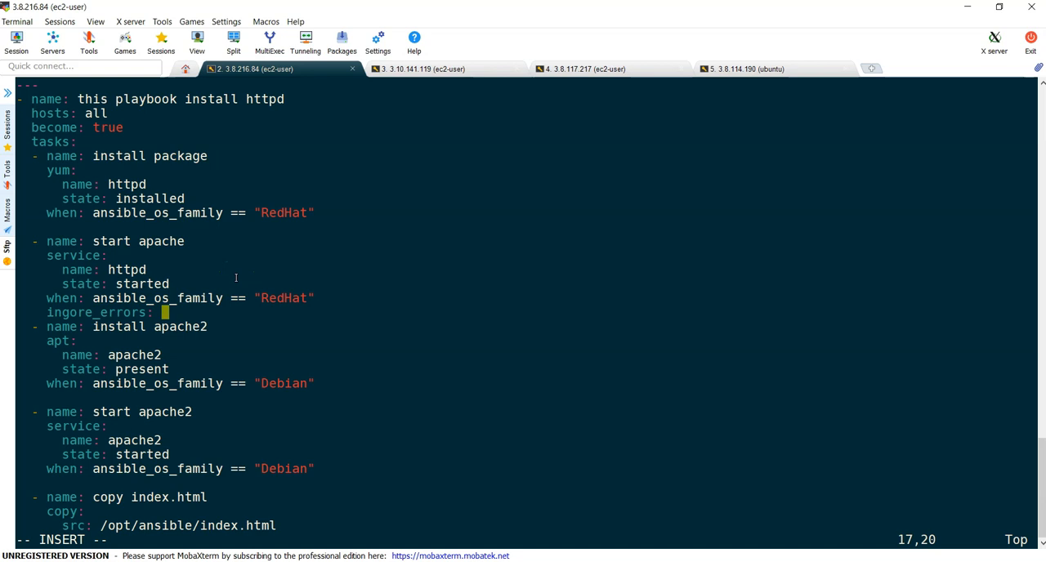
{"action": "type", "text": "yes"}
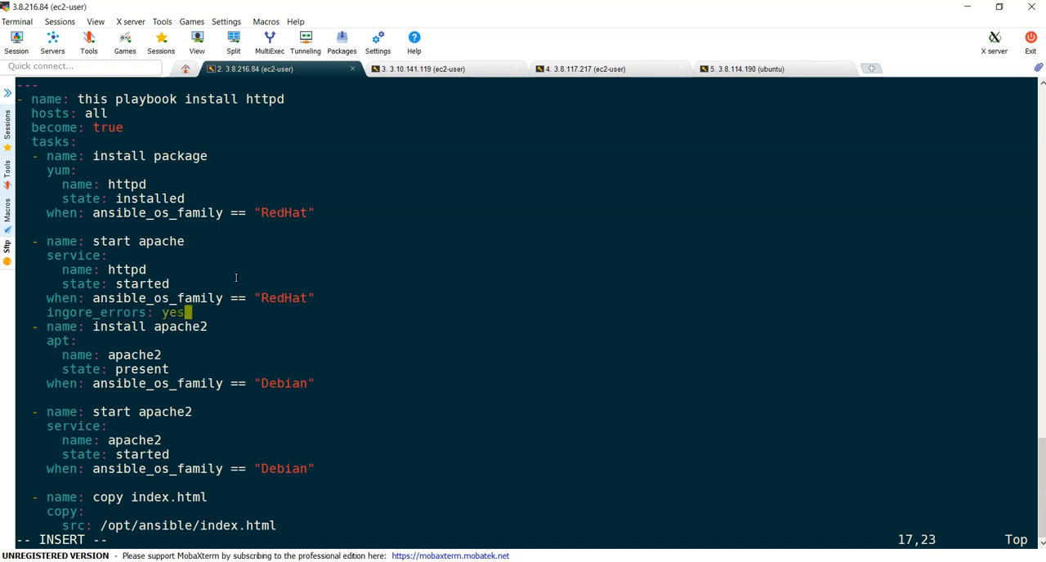
{"action": "key", "text": "Return"}
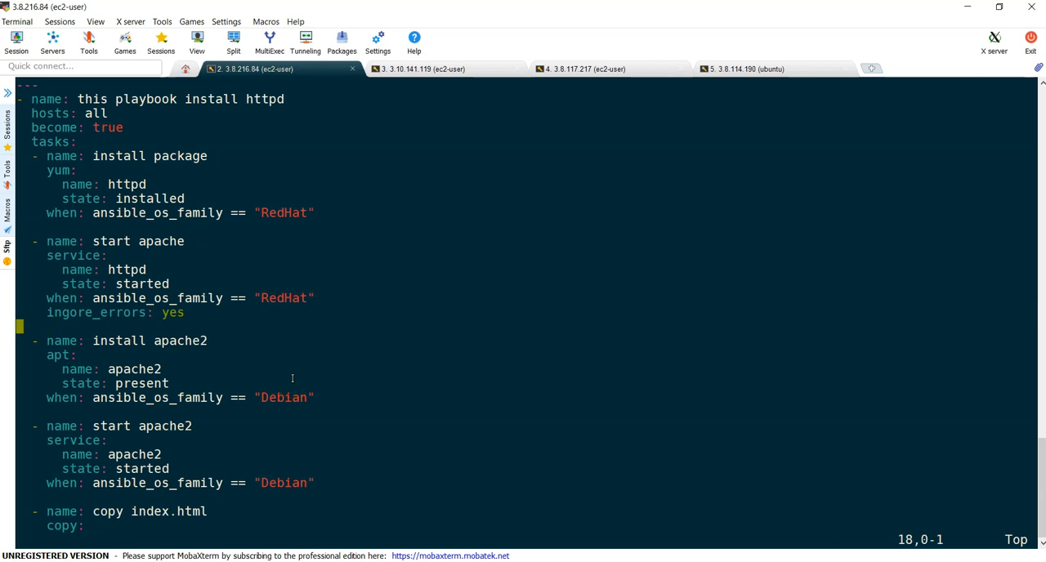
{"action": "key", "text": "Return"}
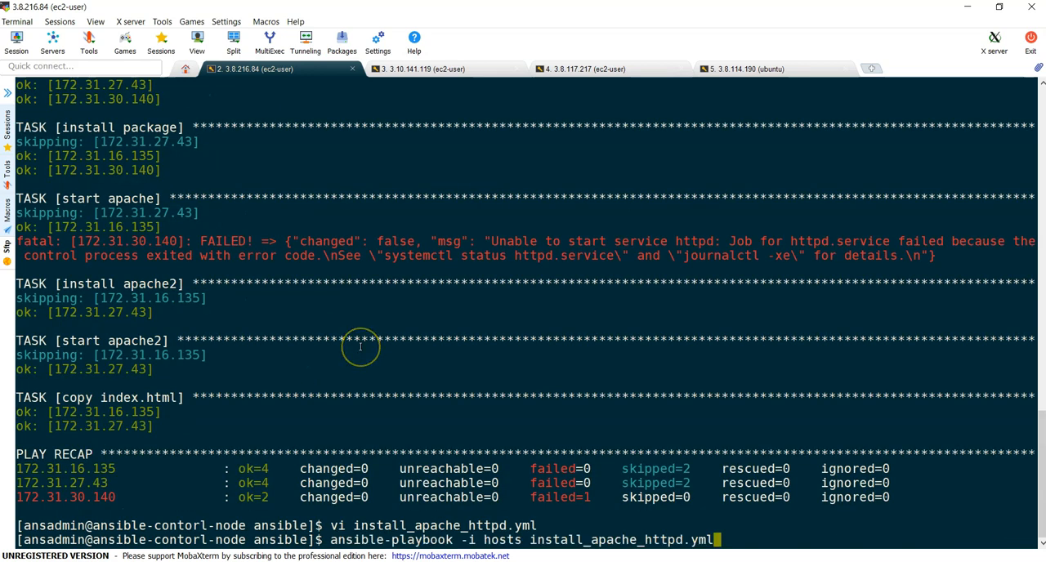
Step: Rerun the playbook, realign the misplaced ignore_errors line after the conflicting-action error, and run again
{"action": "key", "text": "Return"}
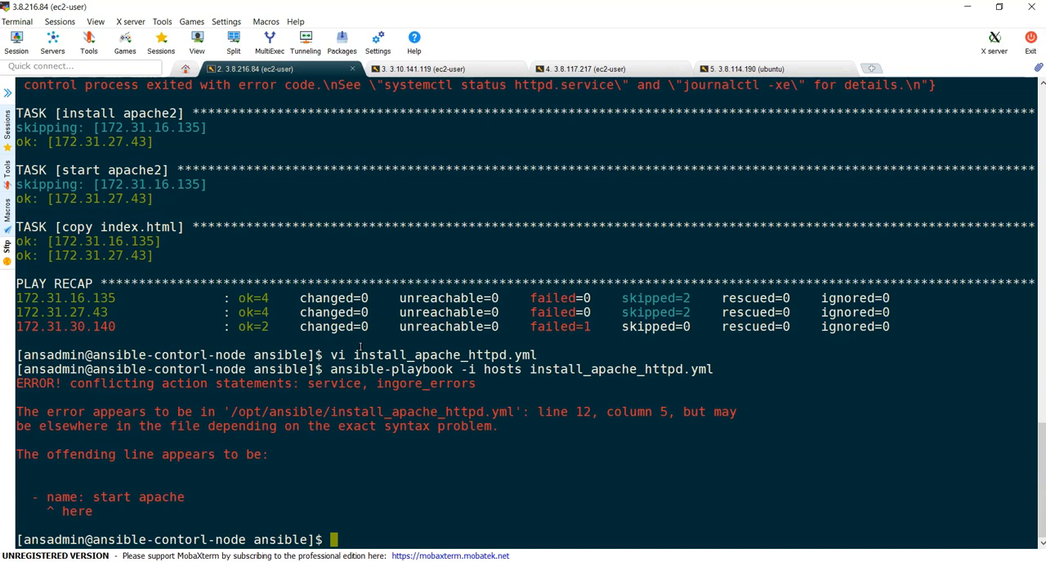
{"action": "type", "text": "ansible-playbook -i hosts install_apache_httpd.yml"}
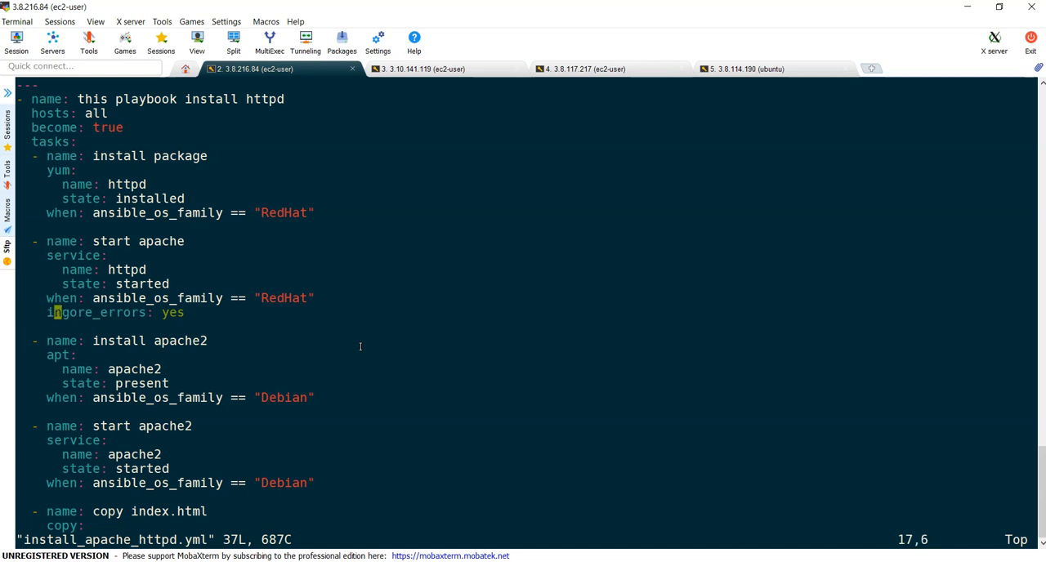
{"action": "key", "text": "Right"}
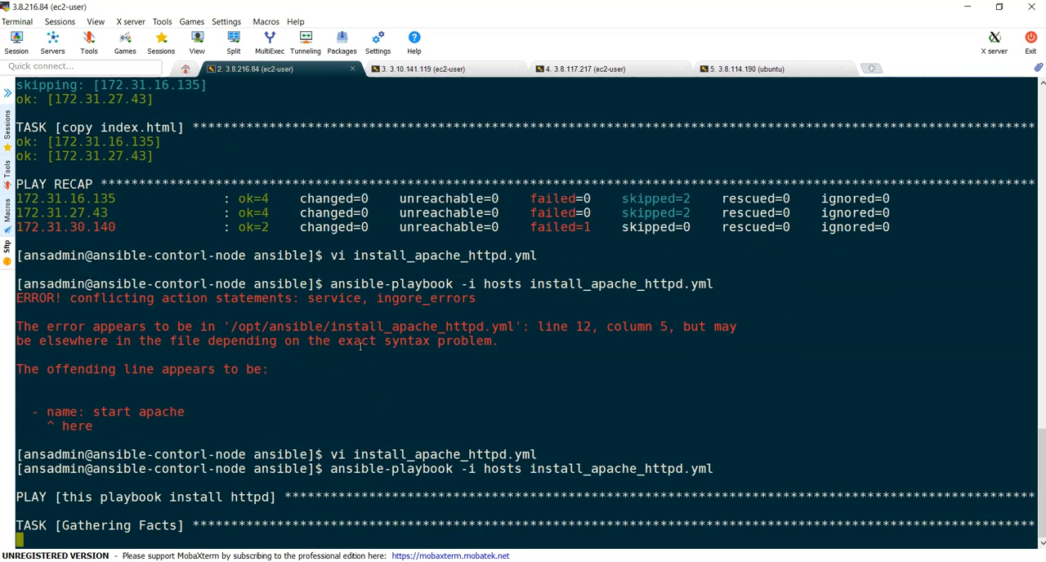
Step: Follow the run to completion and highlight the '...ignoring' notice under start apache
{"action": "scroll", "scroll_direction": "down", "scroll_amount": 3}
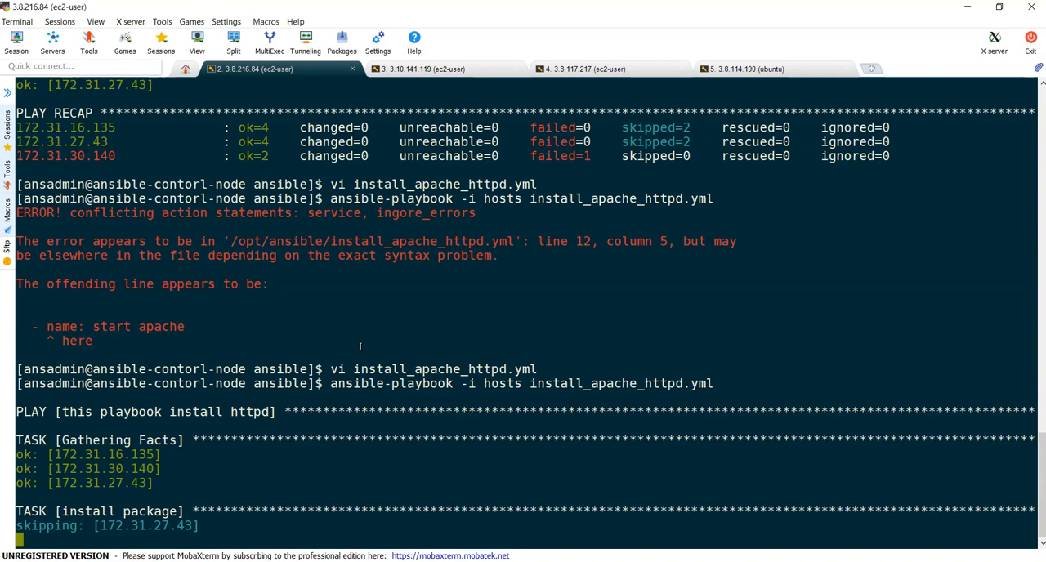
{"action": "scroll", "scroll_direction": "down", "scroll_amount": 3}
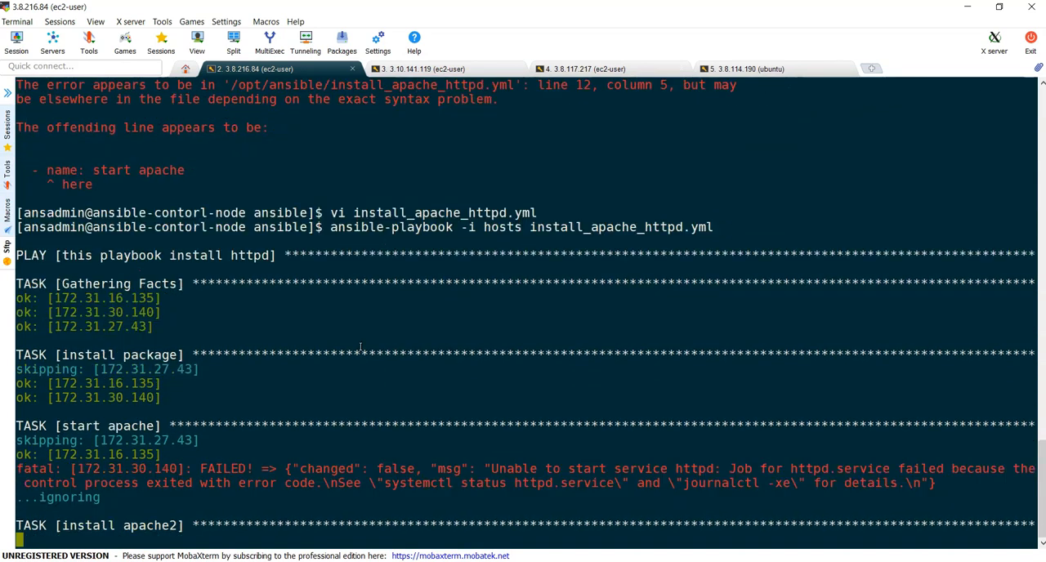
{"action": "scroll", "scroll_direction": "down", "scroll_amount": 3}
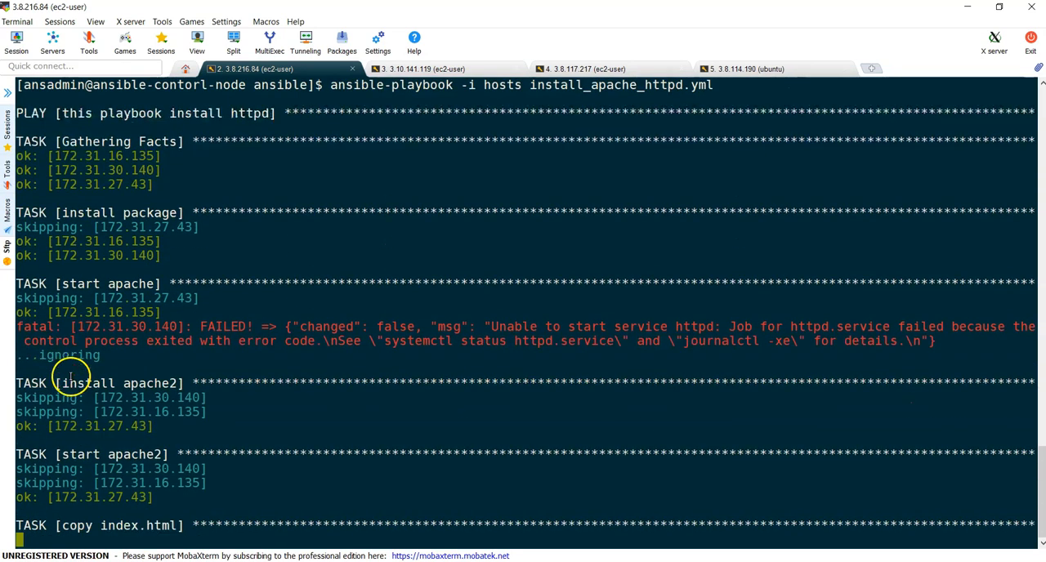
{"action": "scroll", "scroll_direction": "down", "scroll_amount": 3}
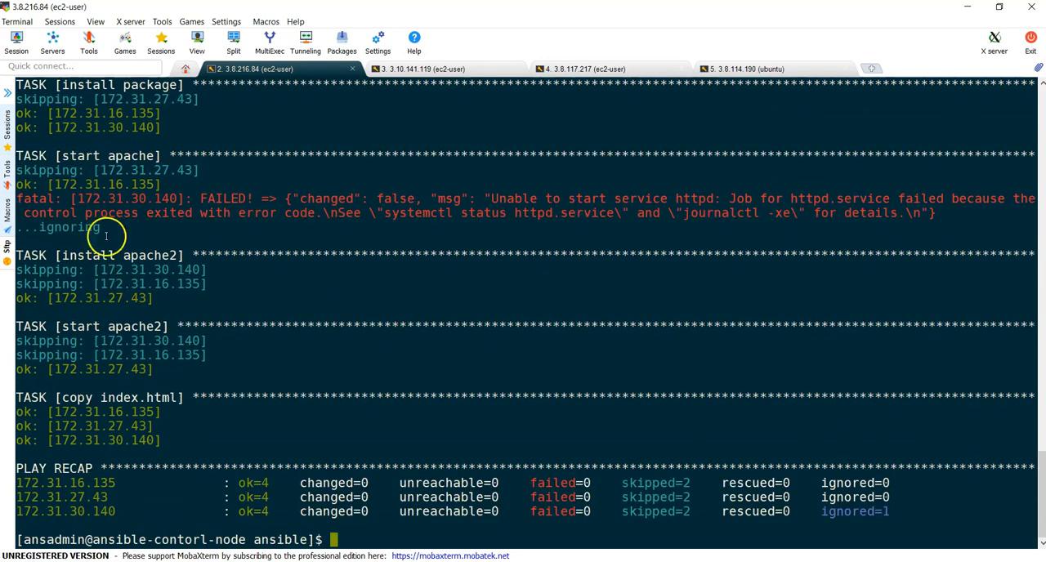
{"action": "double_click", "coordinate": [131, 198]}
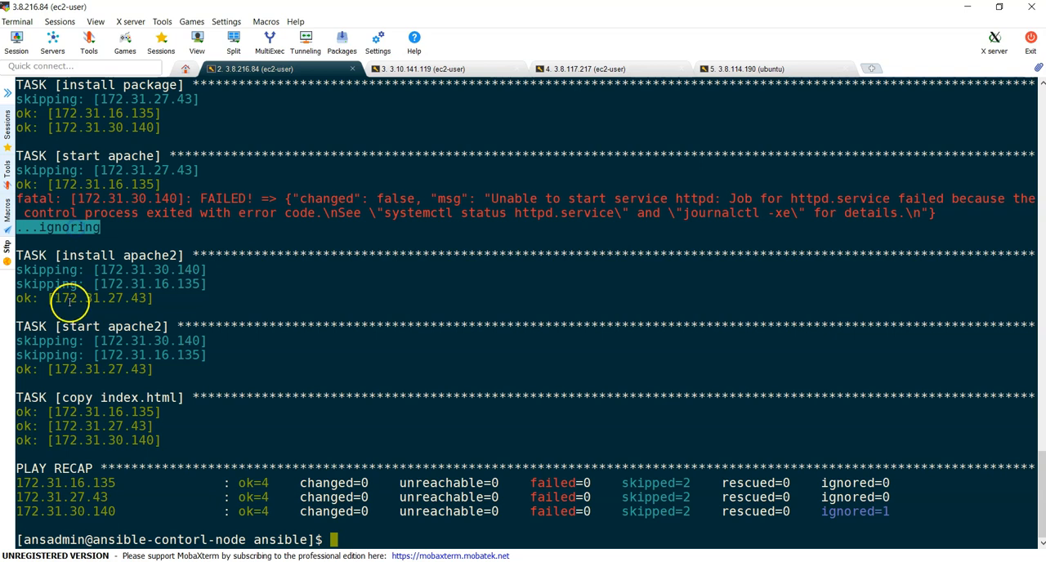
{"action": "mouse_move", "coordinate": [118, 278]}
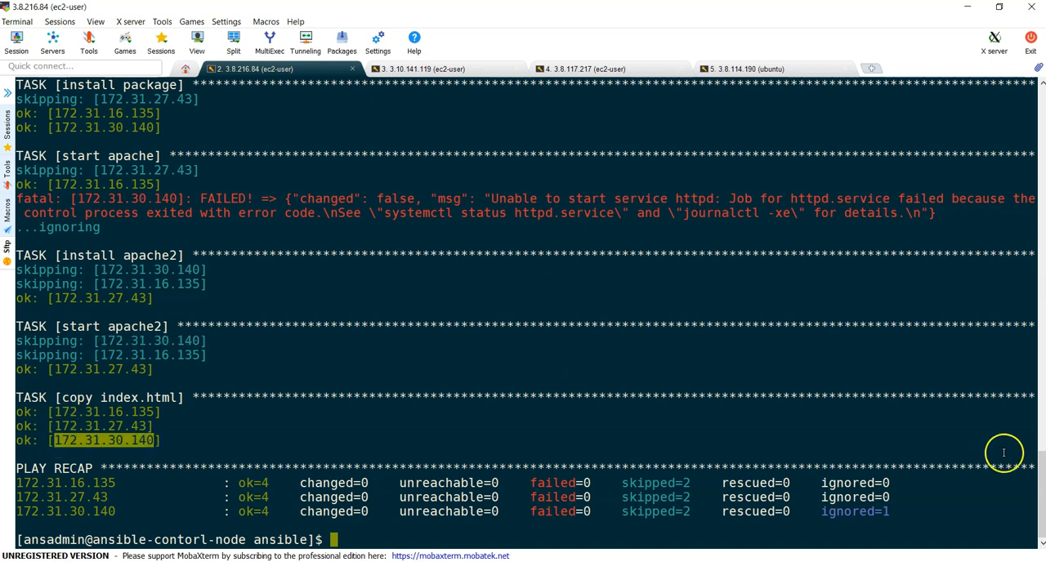
{"action": "scroll", "scroll_direction": "up", "scroll_amount": 3}
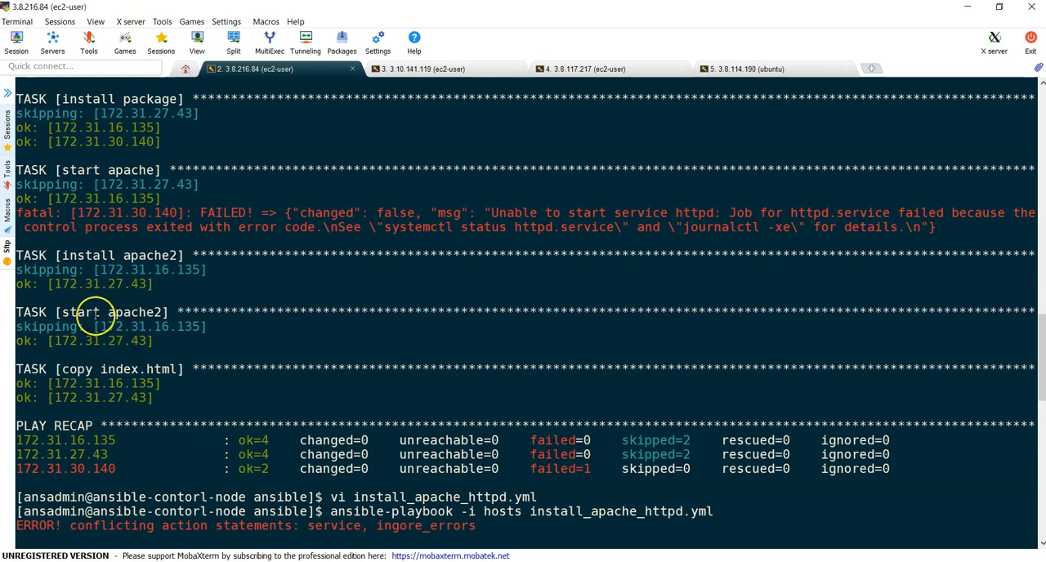
{"action": "mouse_move", "coordinate": [156, 261]}
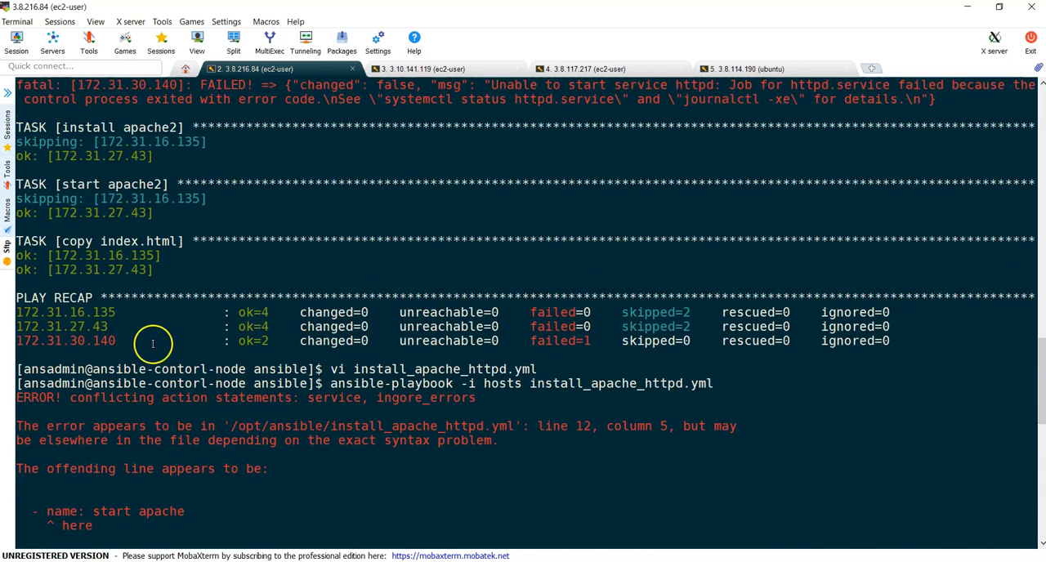
{"action": "mouse_move", "coordinate": [245, 341]}
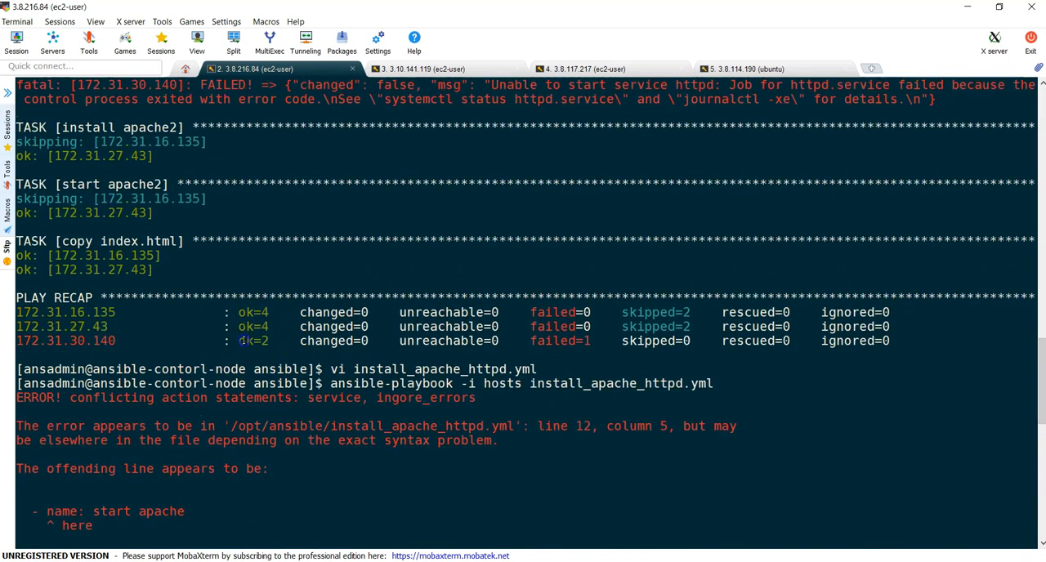
Step: Highlight the earlier ok=2 count for 172.31.30.140, then switch to the 3.10.141.119 session
{"action": "double_click", "coordinate": [252, 340]}
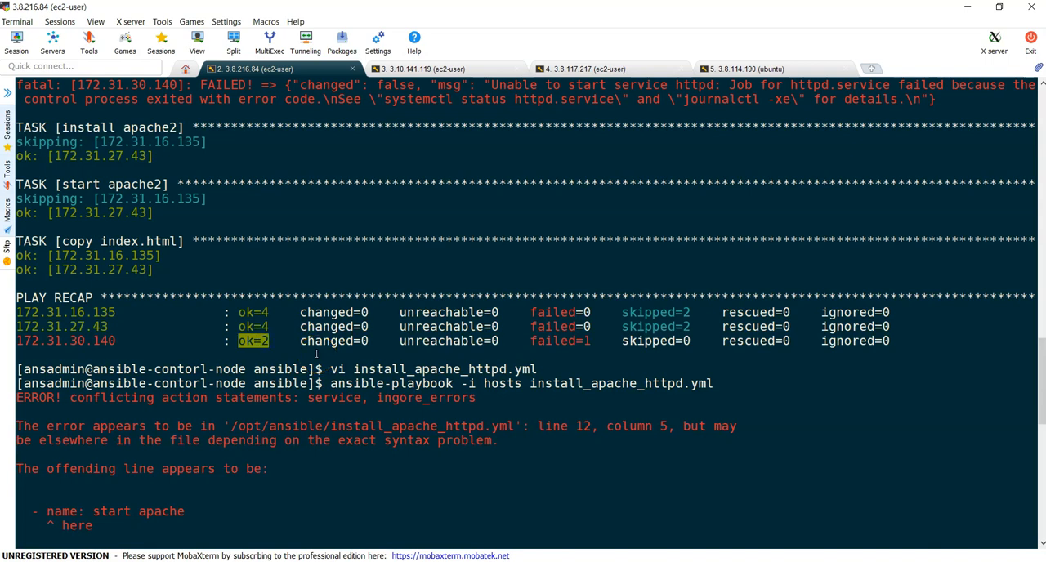
{"action": "left_click", "coordinate": [419, 69]}
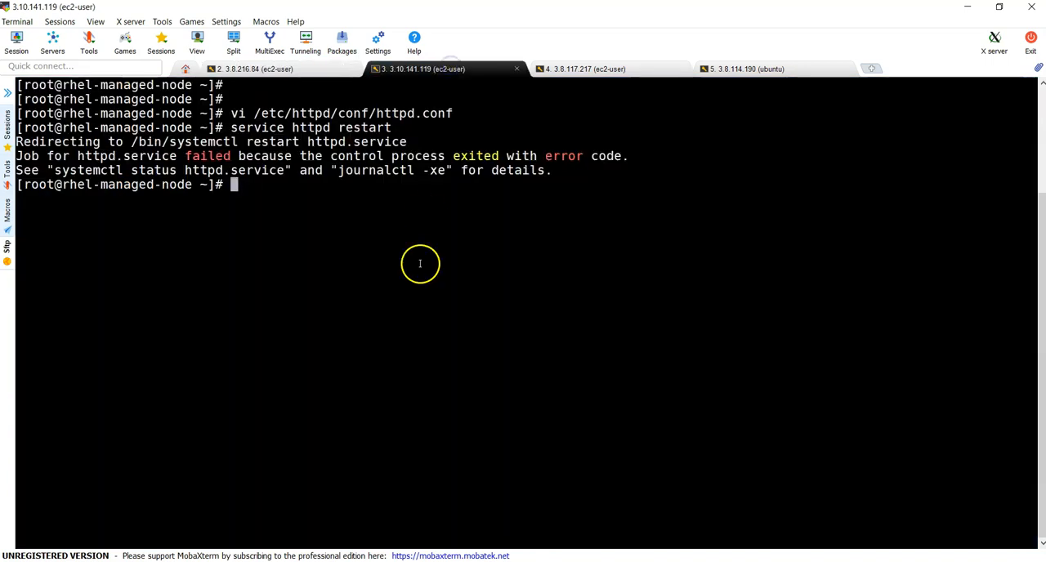
Step: Reopen /etc/httpd/conf/httpd.conf on the RHEL node, then return to the 3.8.216.84 session
{"action": "type", "text": "vi /etc/httpd/conf/httpd.conf"}
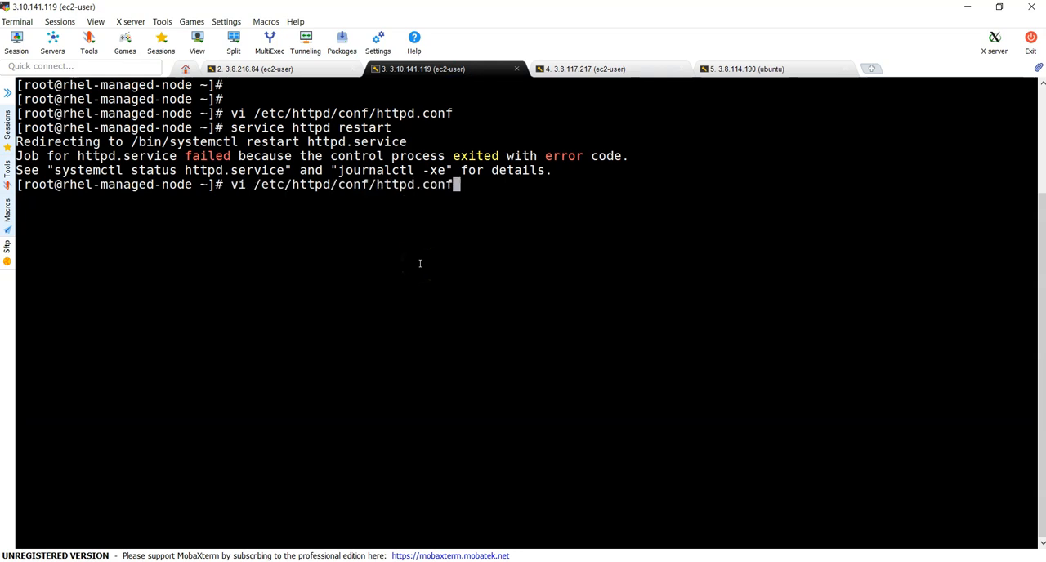
{"action": "key", "text": "Return"}
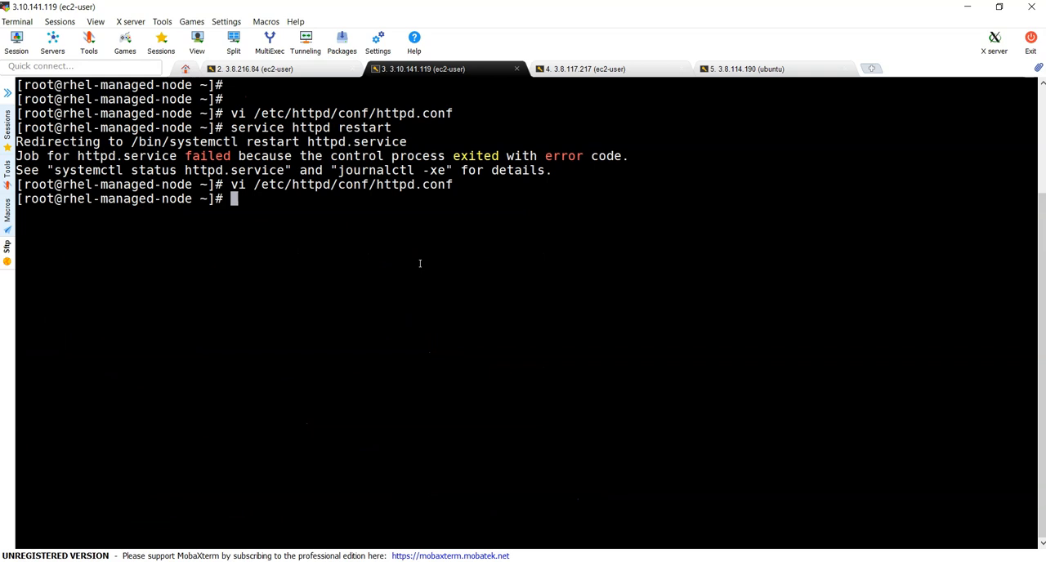
{"action": "left_click", "coordinate": [250, 69]}
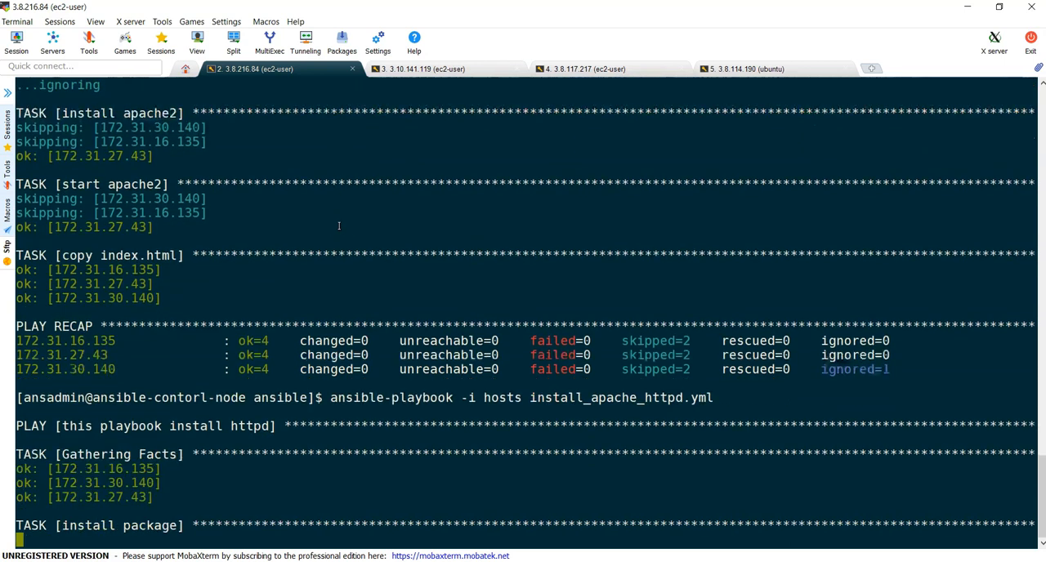
Step: Scroll the playbook output down to the PLAY RECAP showing changed=1, ignored=0 for 172.31.30.140
{"action": "scroll", "scroll_direction": "down", "scroll_amount": 3}
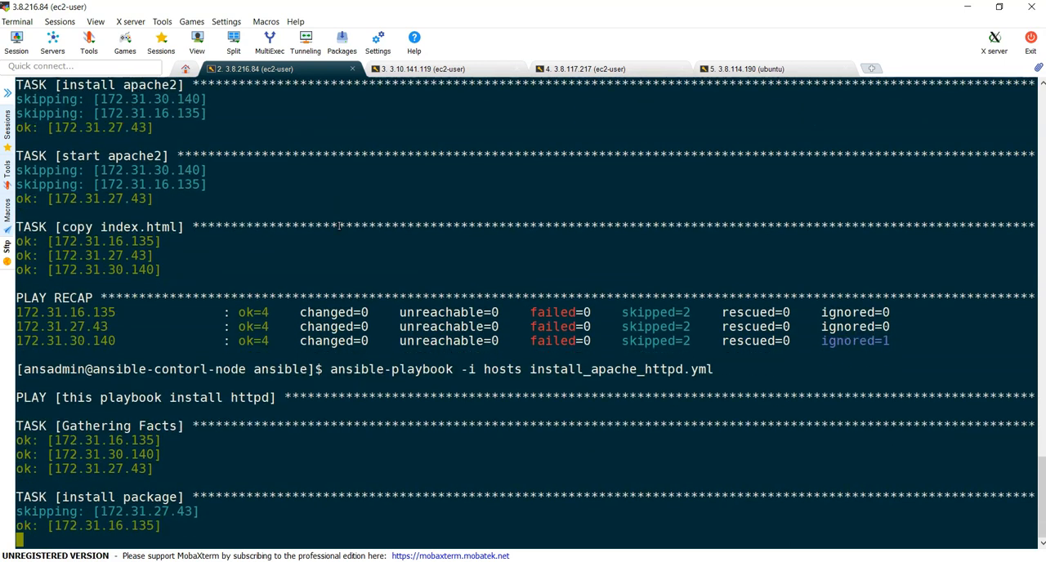
{"action": "scroll", "scroll_direction": "down", "scroll_amount": 3}
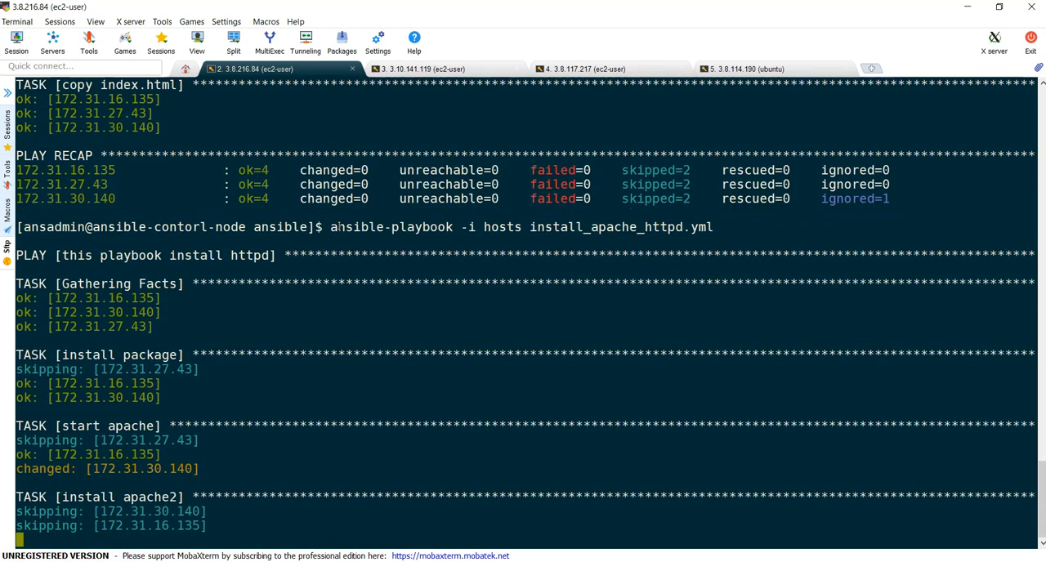
{"action": "scroll", "scroll_direction": "down", "scroll_amount": 3}
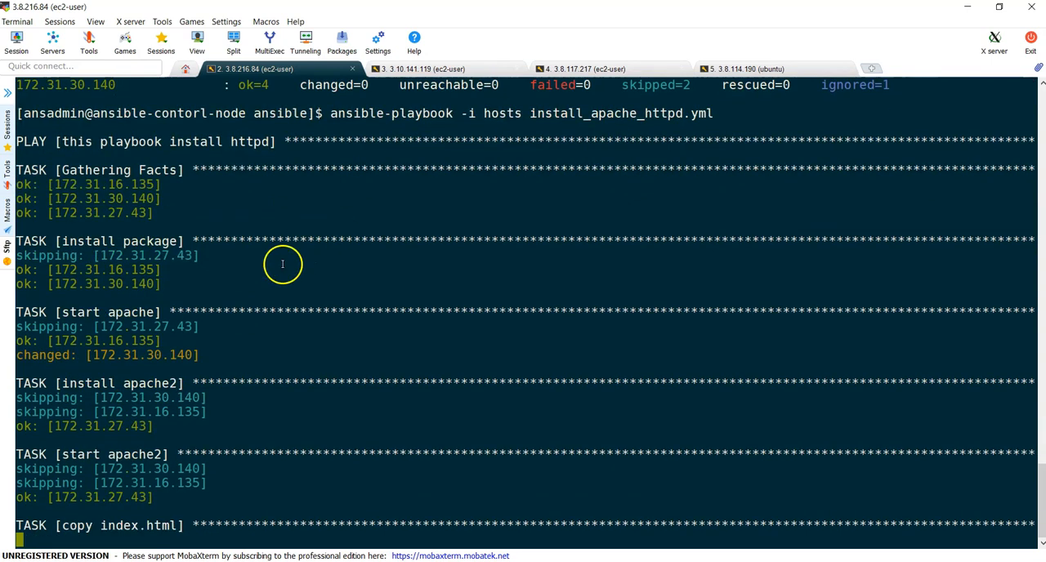
{"action": "scroll", "scroll_direction": "down", "scroll_amount": 3}
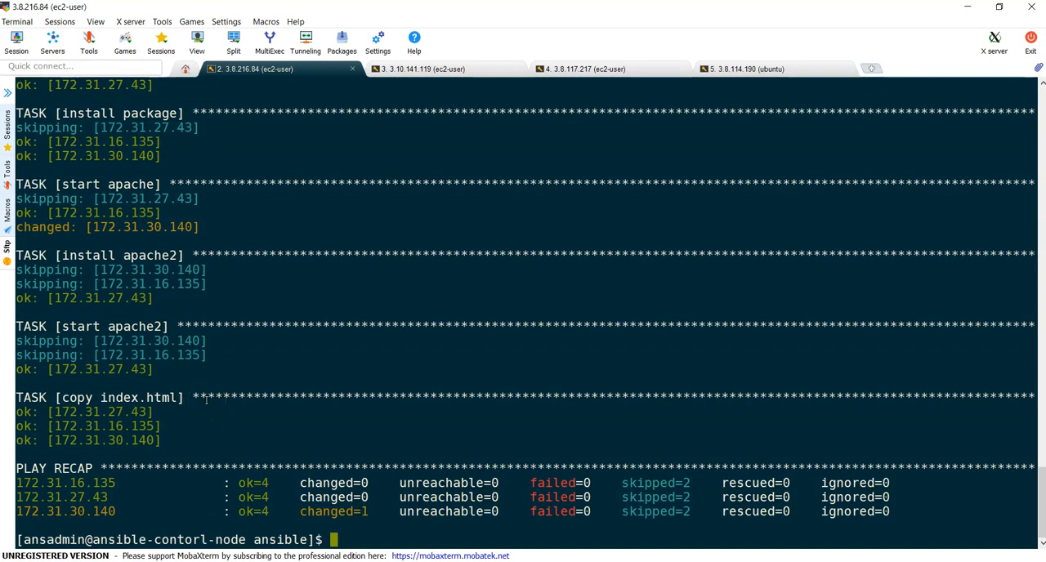